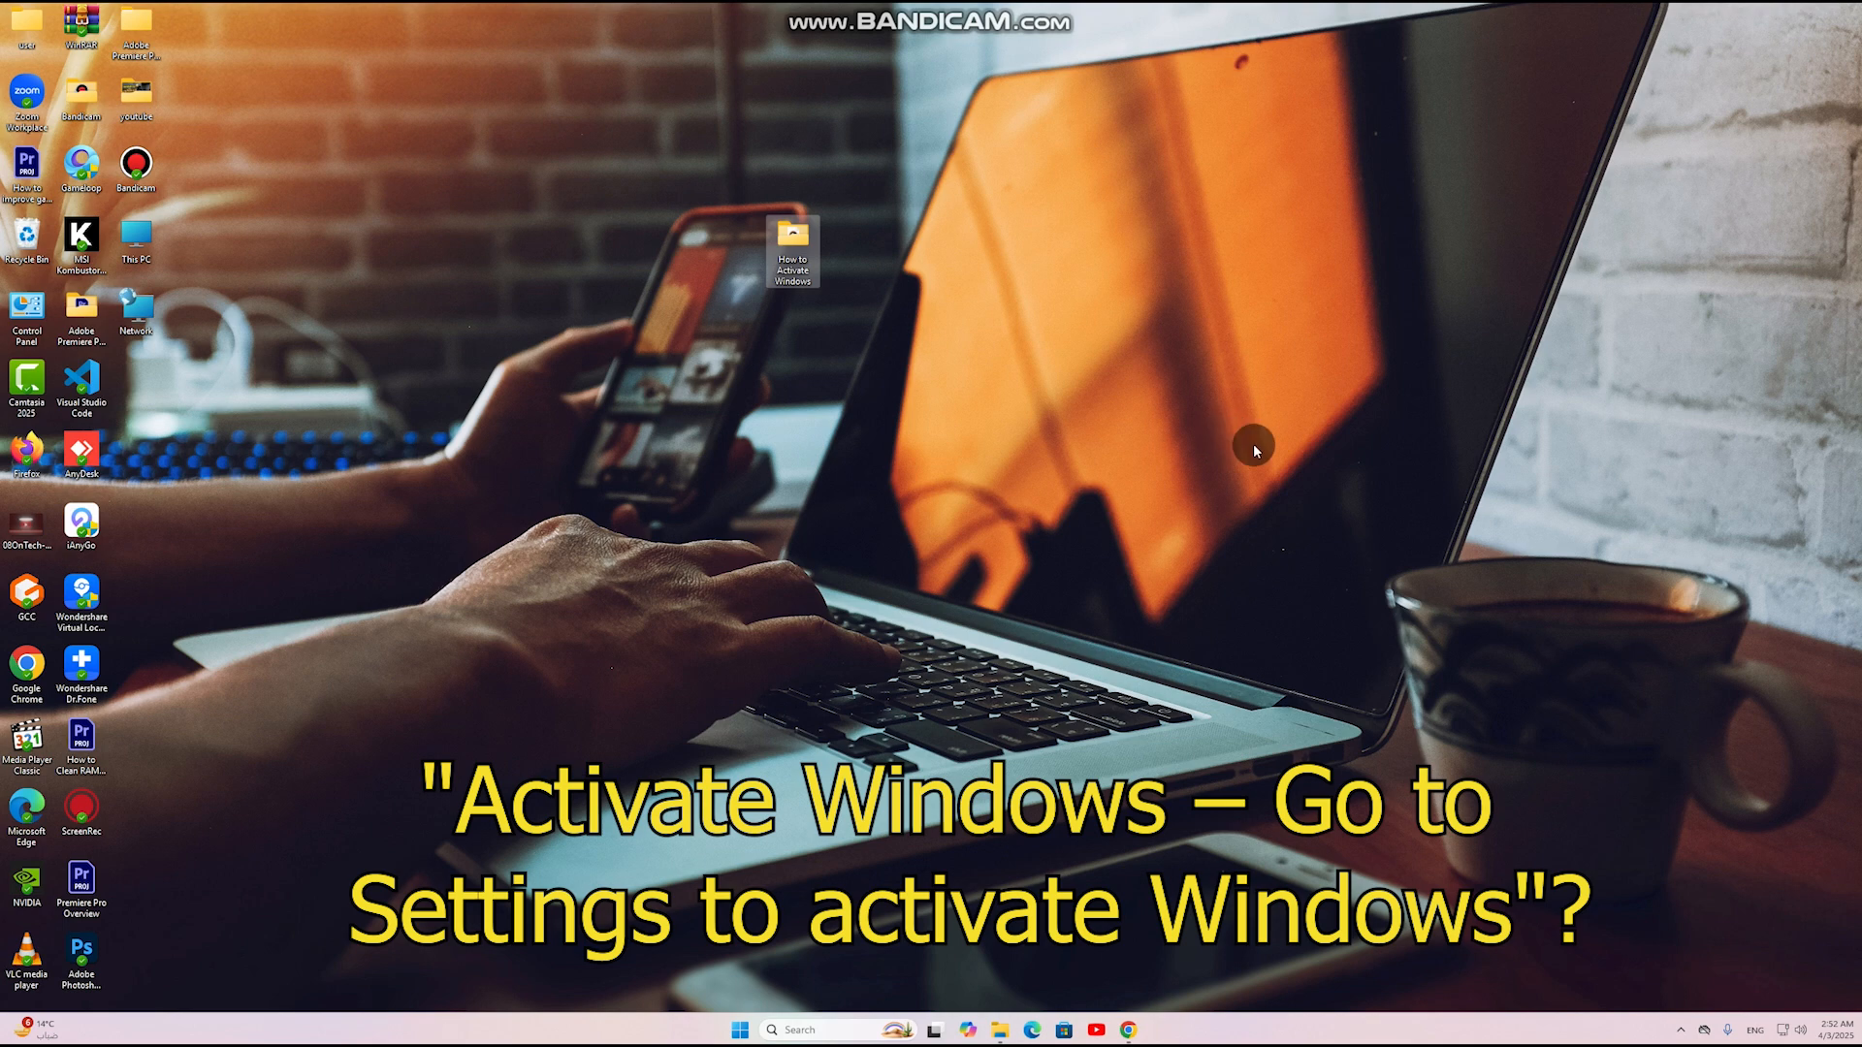
{"action": "mouse_move", "coordinate": [1396, 382]}
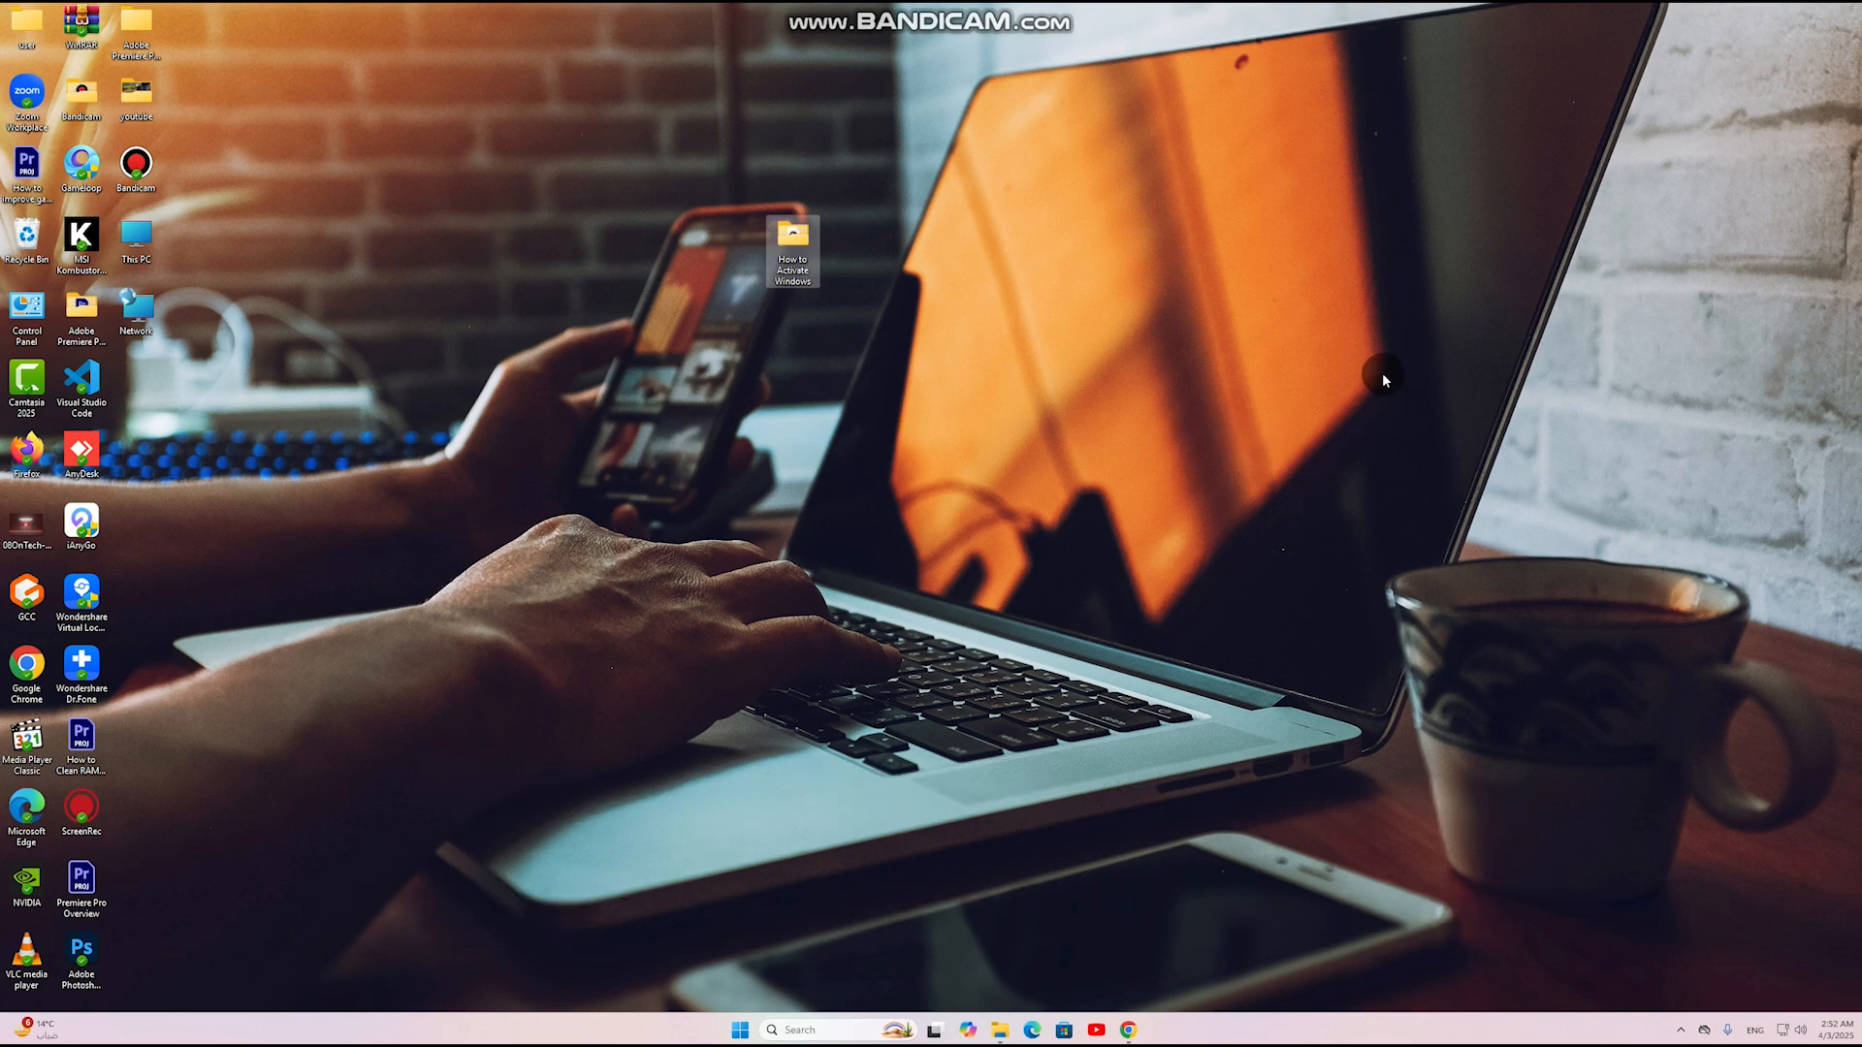
{"action": "mouse_move", "coordinate": [1323, 349]}
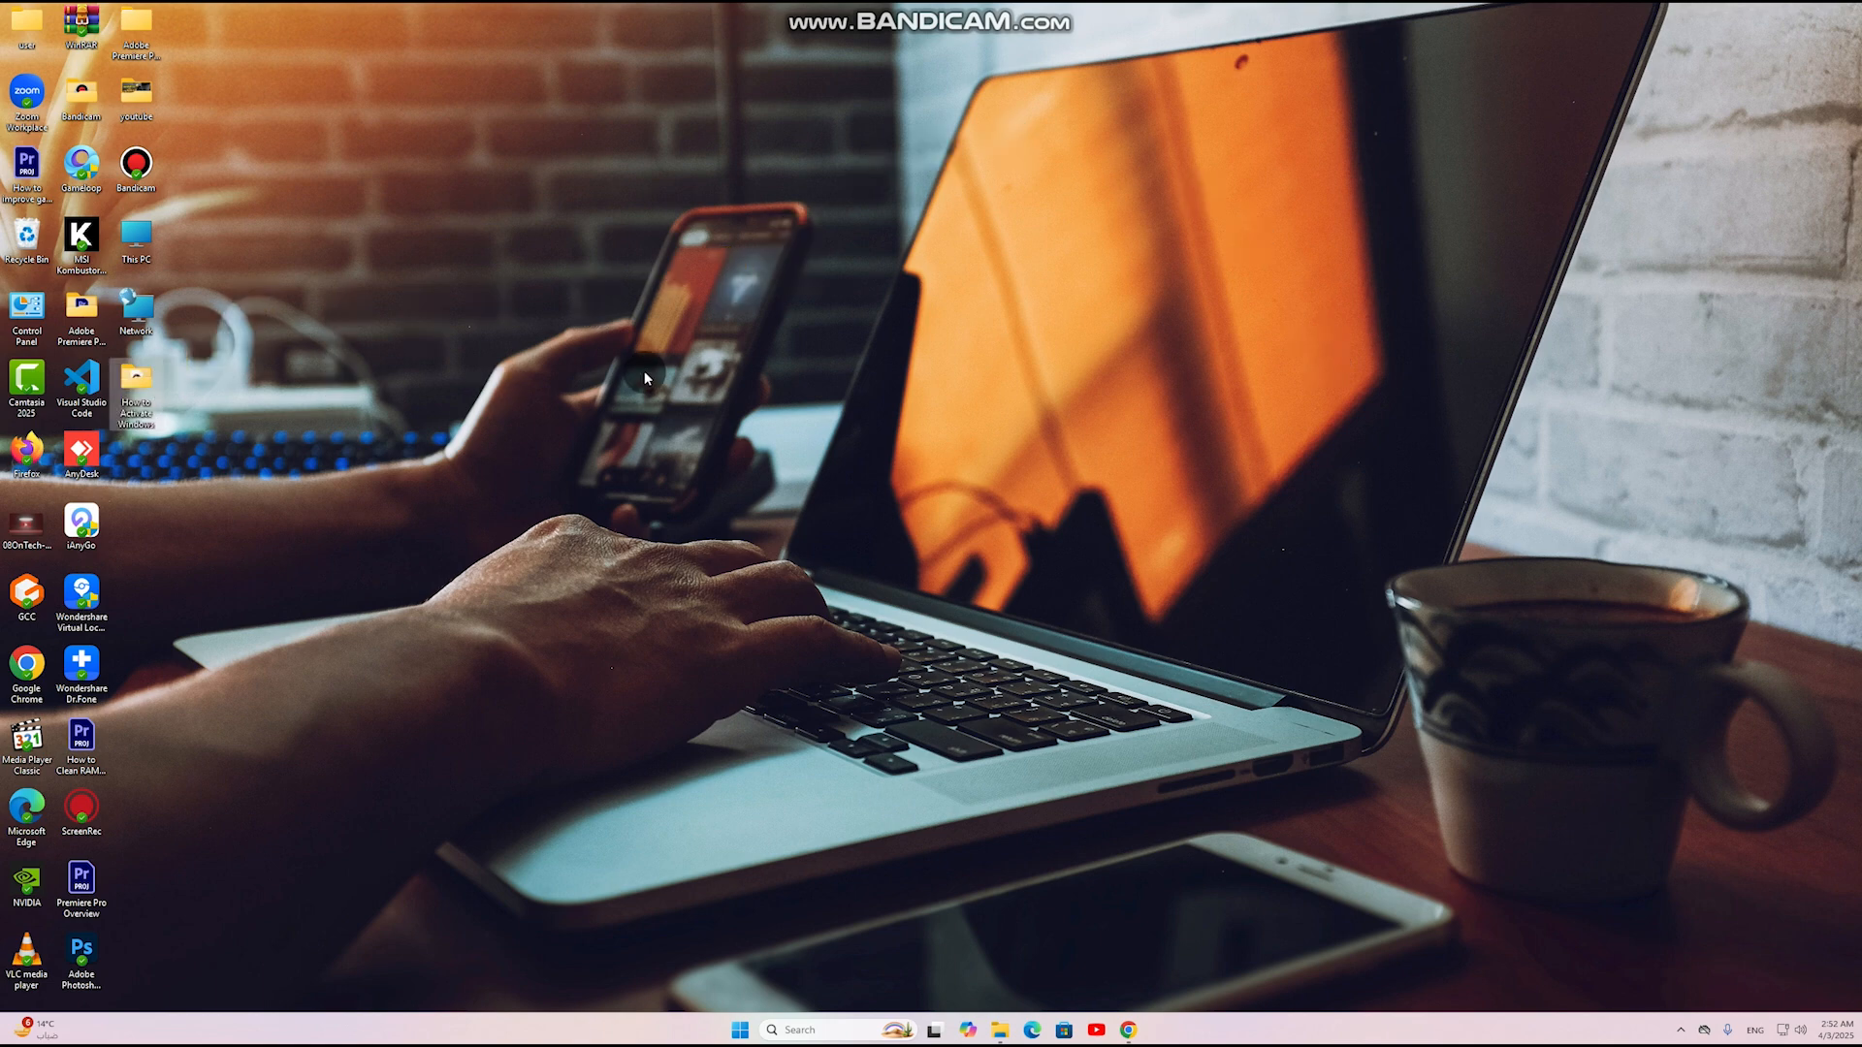
{"action": "mouse_move", "coordinate": [1290, 413]}
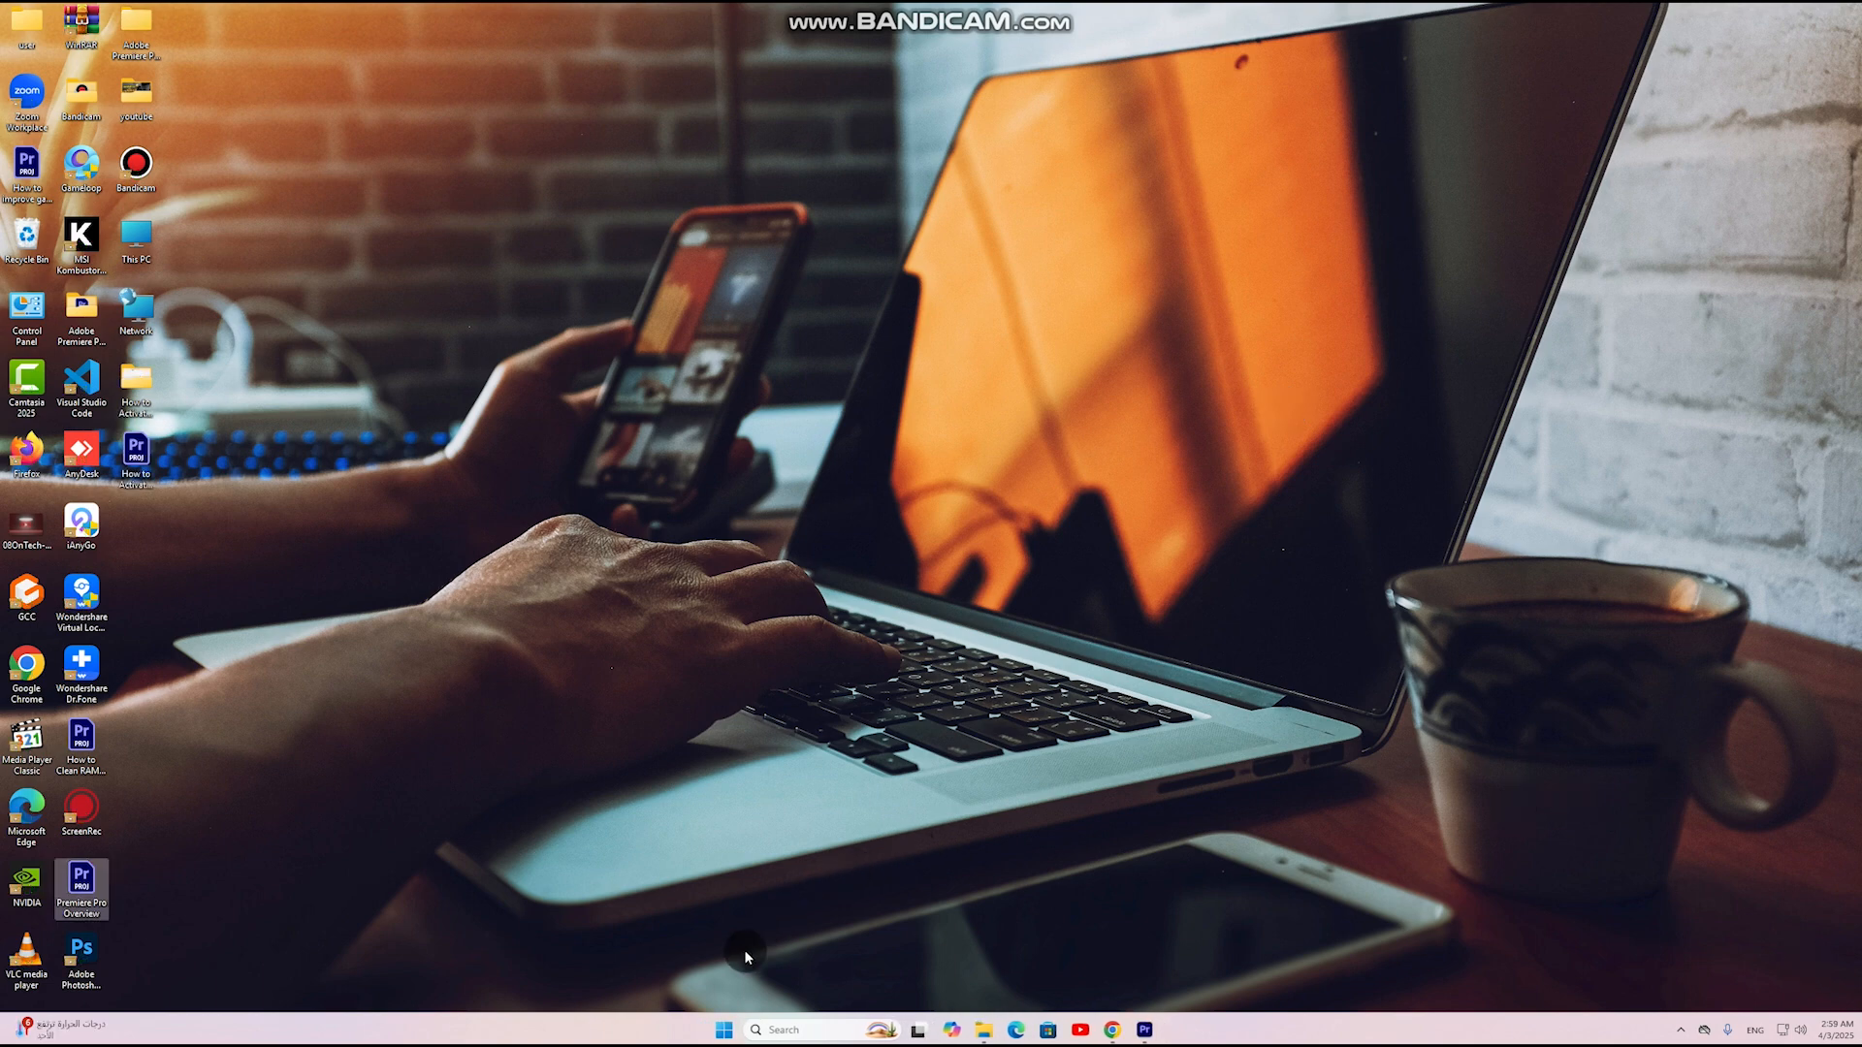
- Launch Settings from Start and go to the System page with its Activation entry
{"action": "left_click", "coordinate": [722, 1030]}
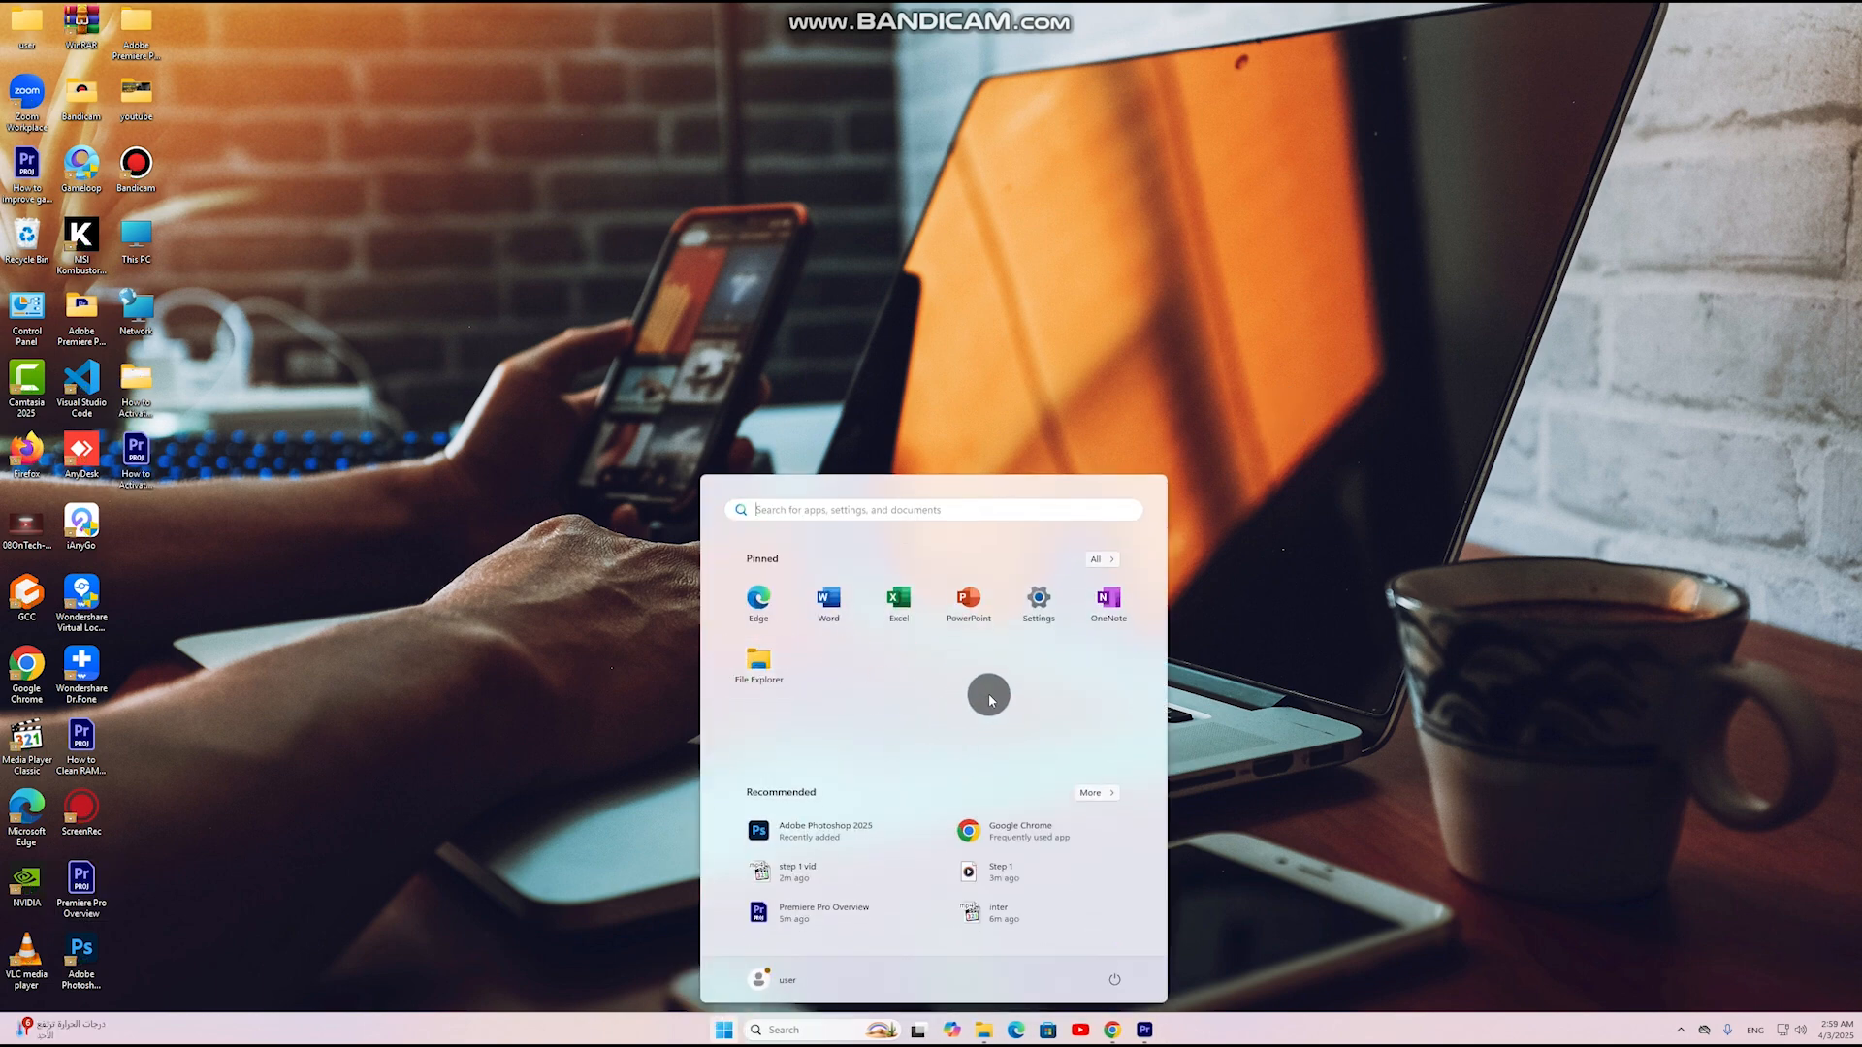
{"action": "left_click", "coordinate": [1038, 597]}
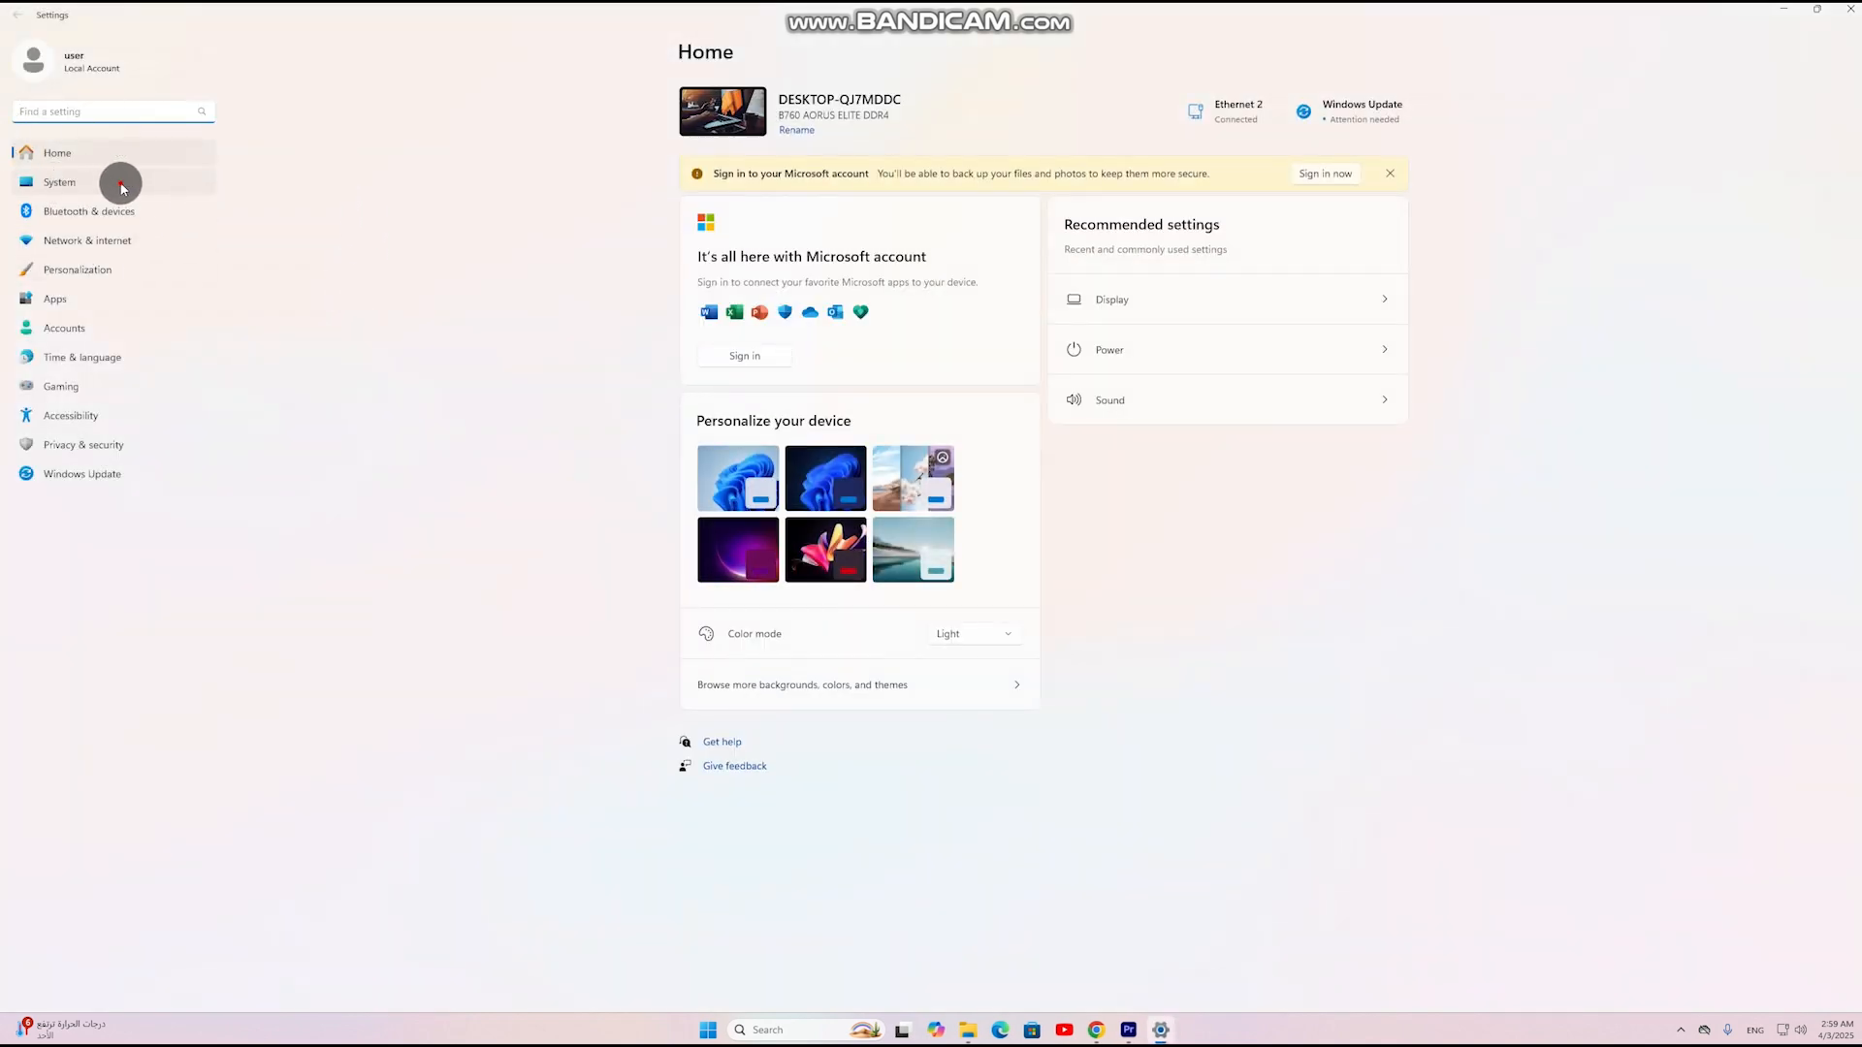
{"action": "left_click", "coordinate": [58, 182]}
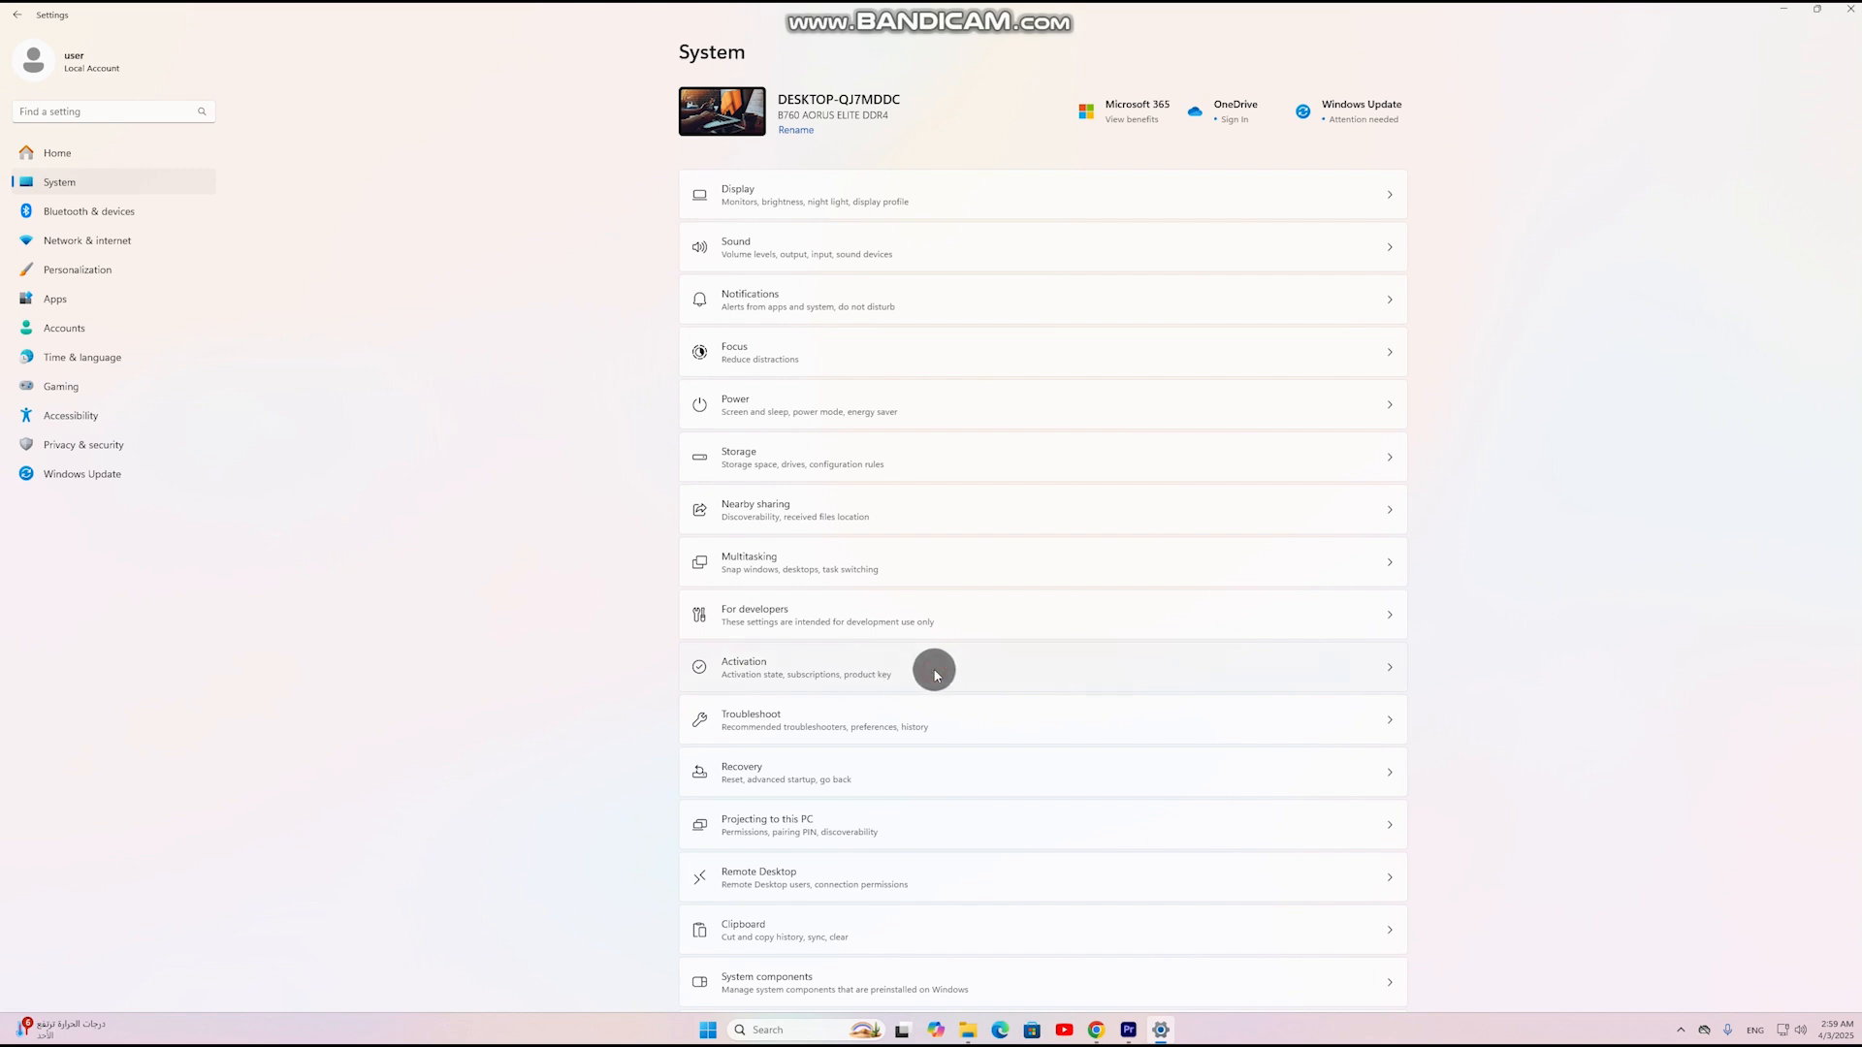
{"action": "left_click", "coordinate": [935, 670]}
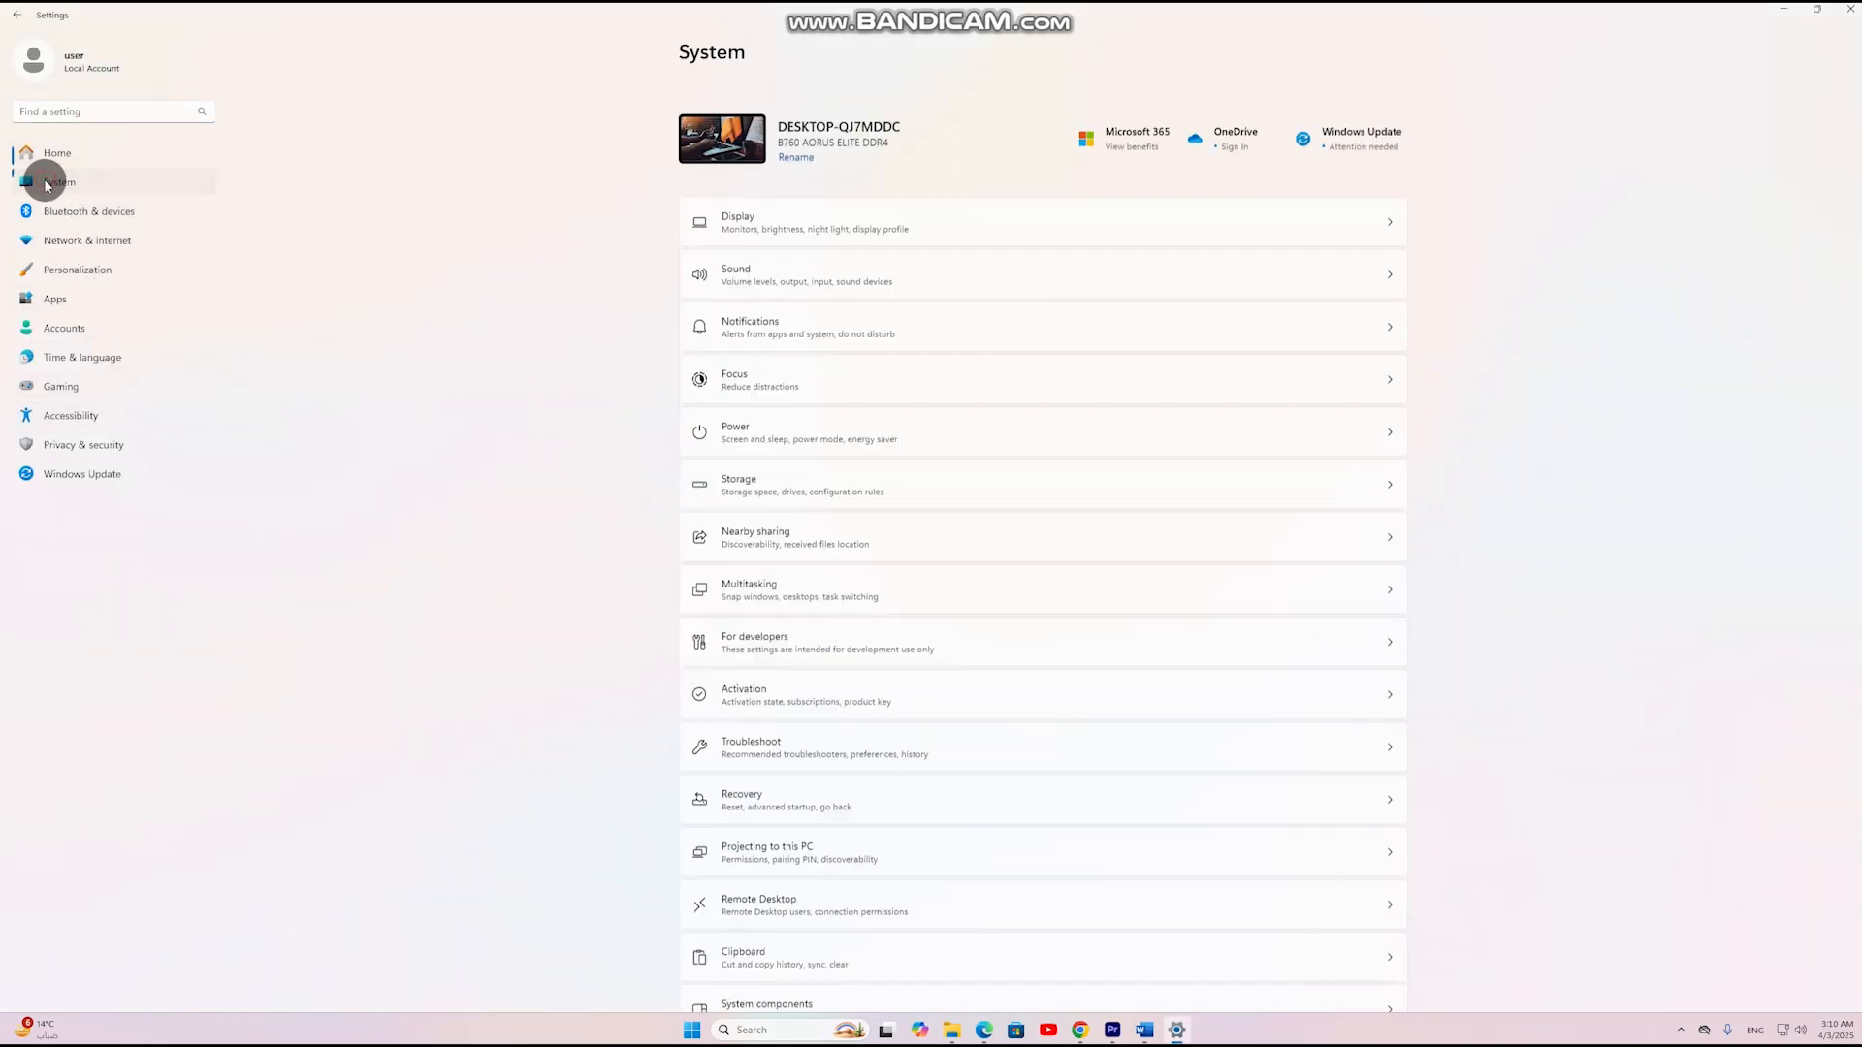
- Show the Windows 11 Pro Activation page and bring up the Enter a product key box
{"action": "left_click", "coordinate": [745, 695]}
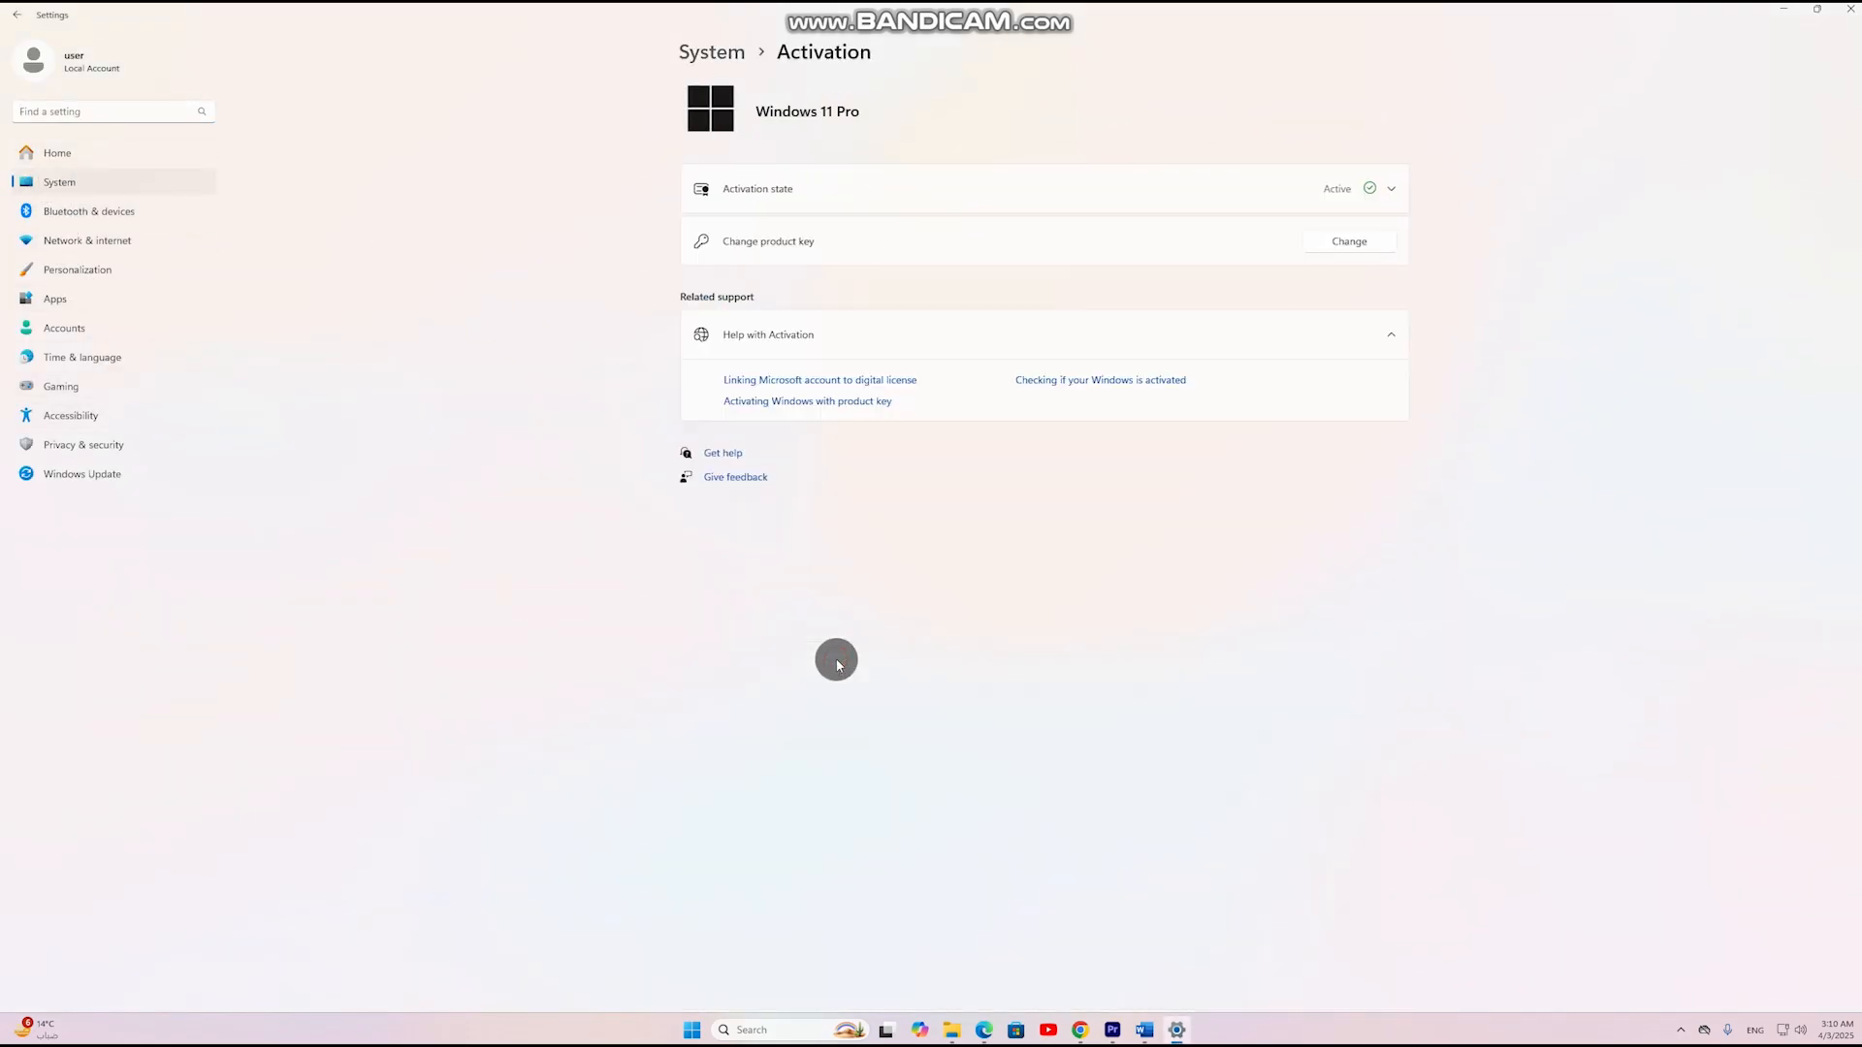
{"action": "left_click", "coordinate": [1346, 244]}
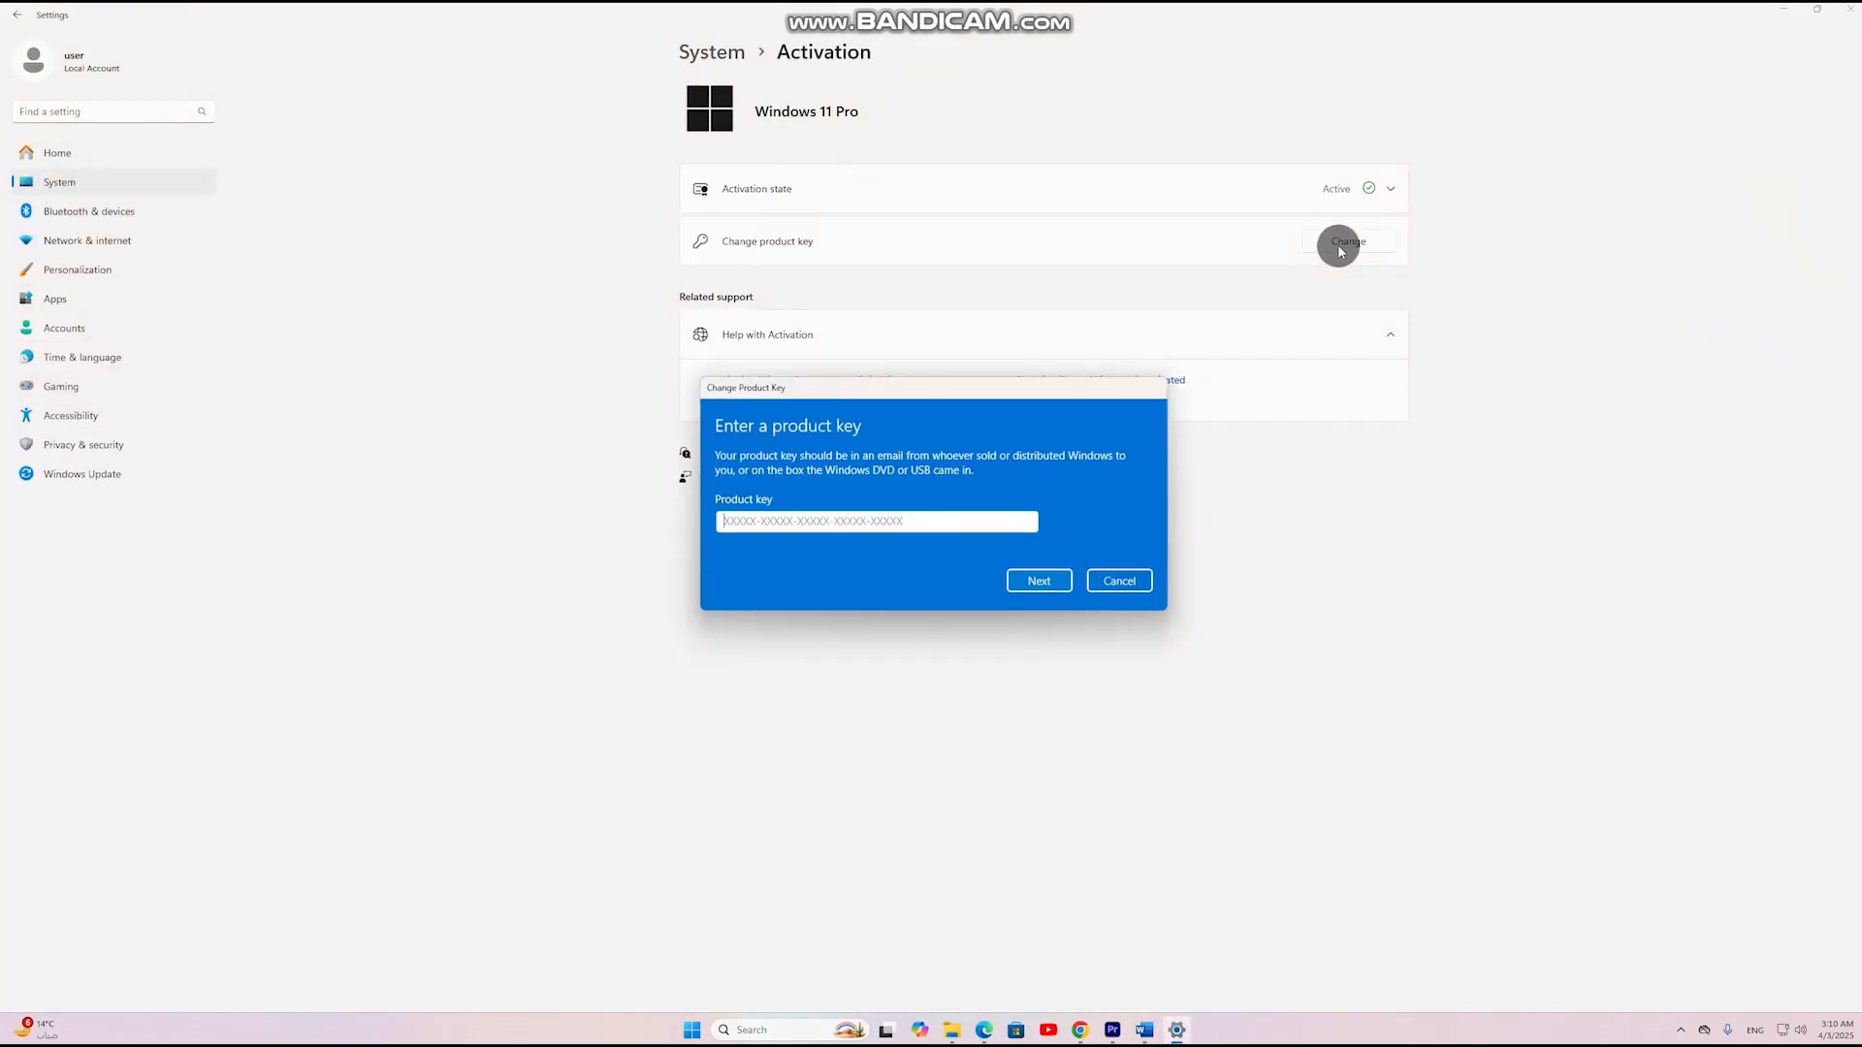
{"action": "mouse_move", "coordinate": [908, 507]}
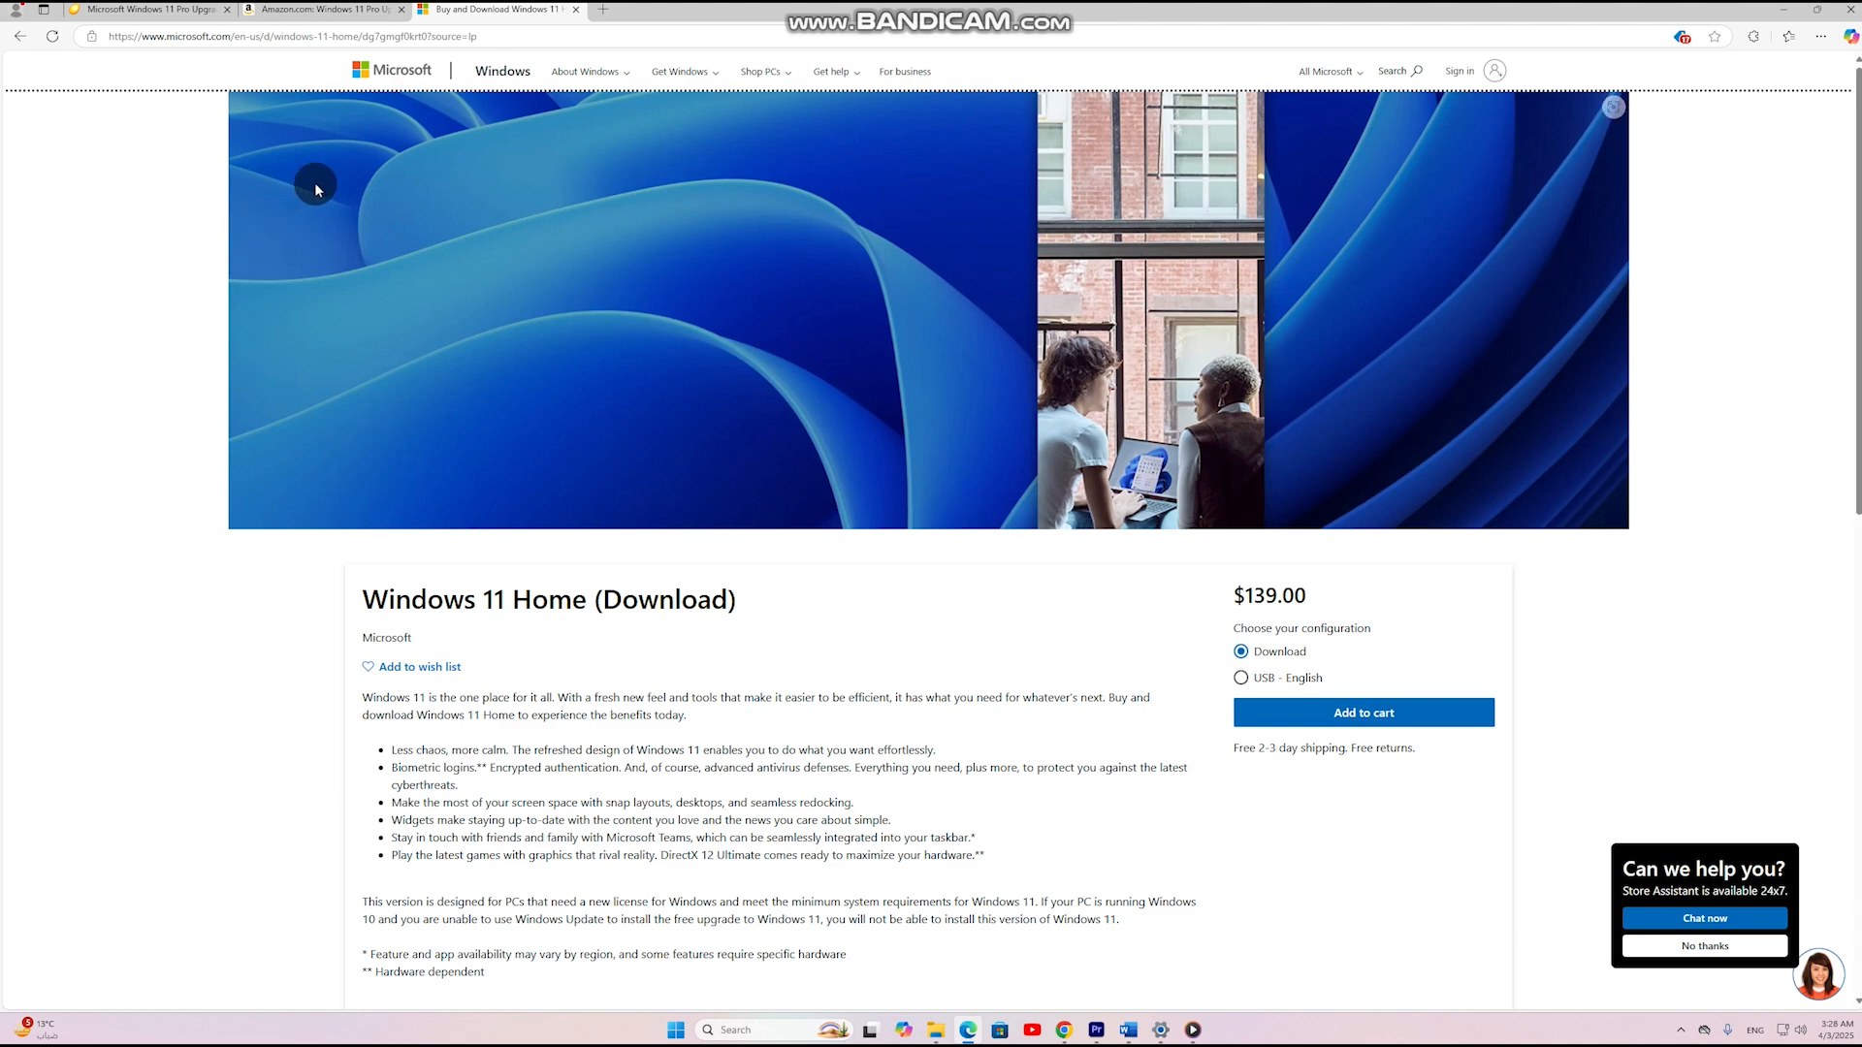
- Compare the Windows 11 Pro upgrade listings on Amazon ($99), Newegg and the Microsoft Store
{"action": "left_click", "coordinate": [295, 11]}
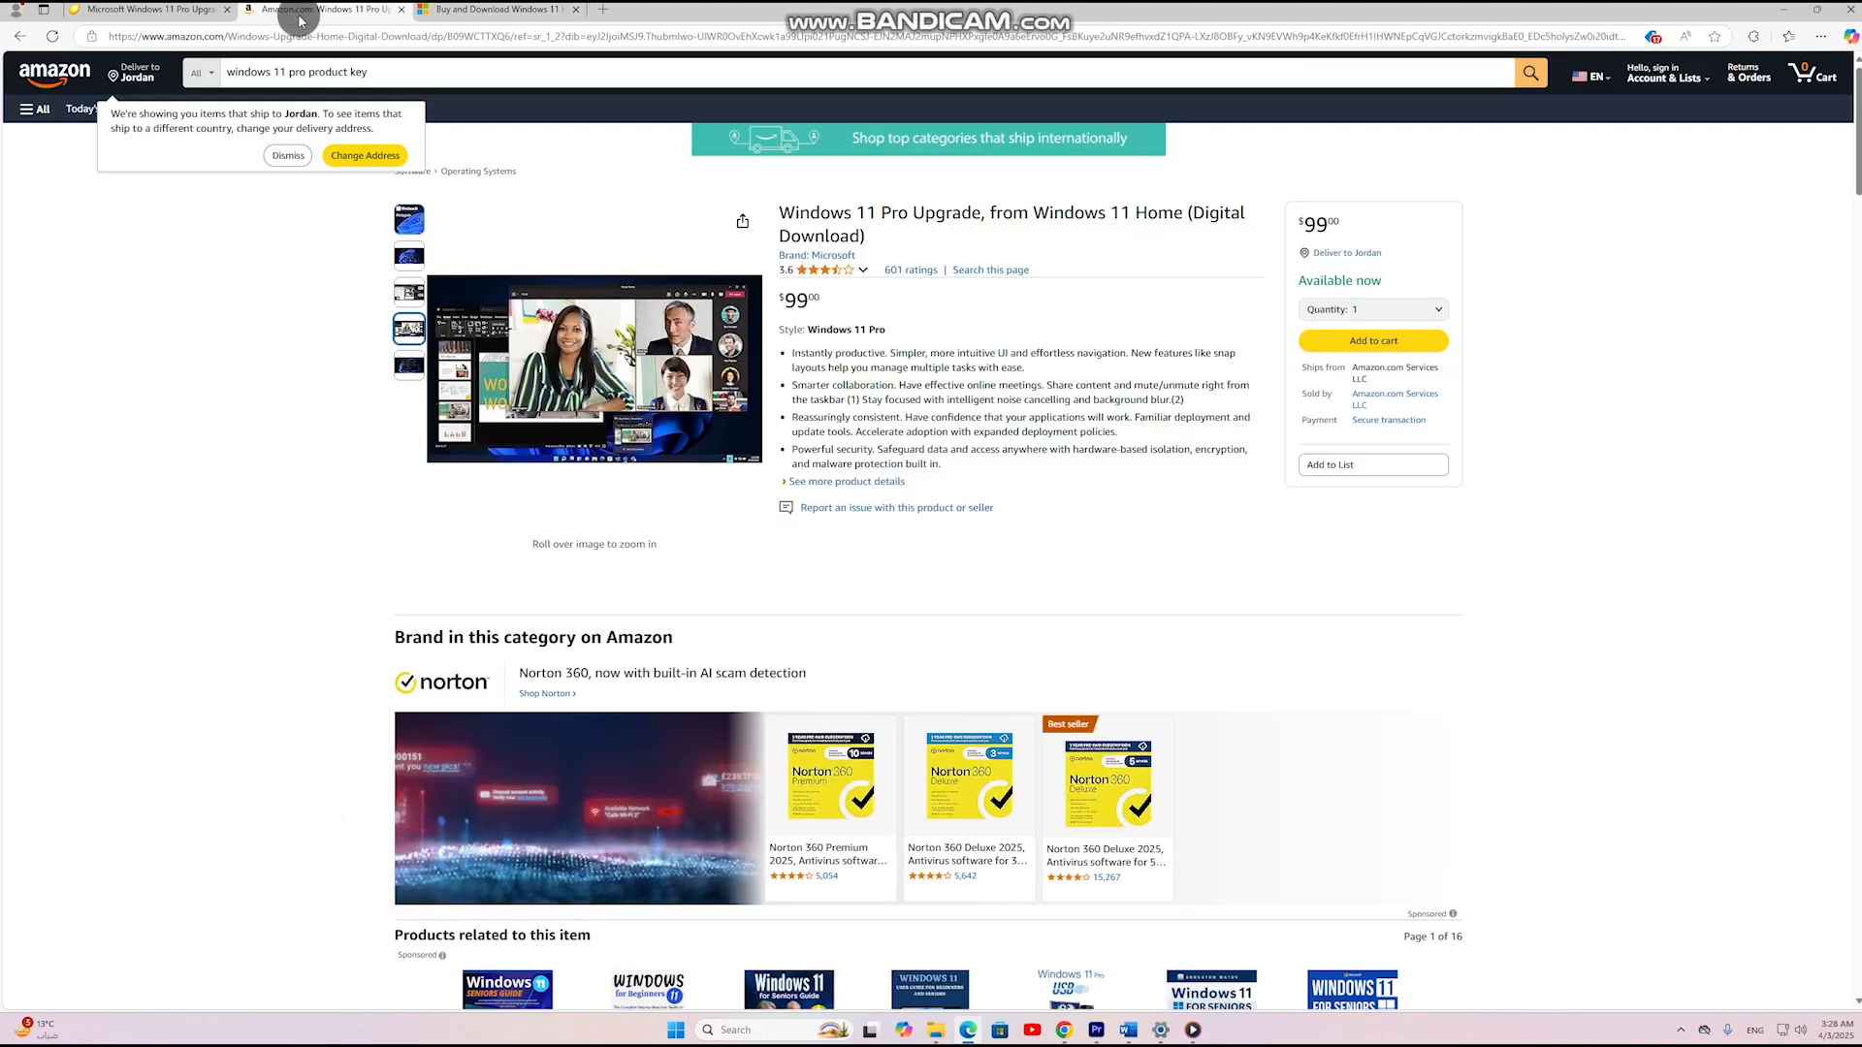
{"action": "double_click", "coordinate": [851, 213]}
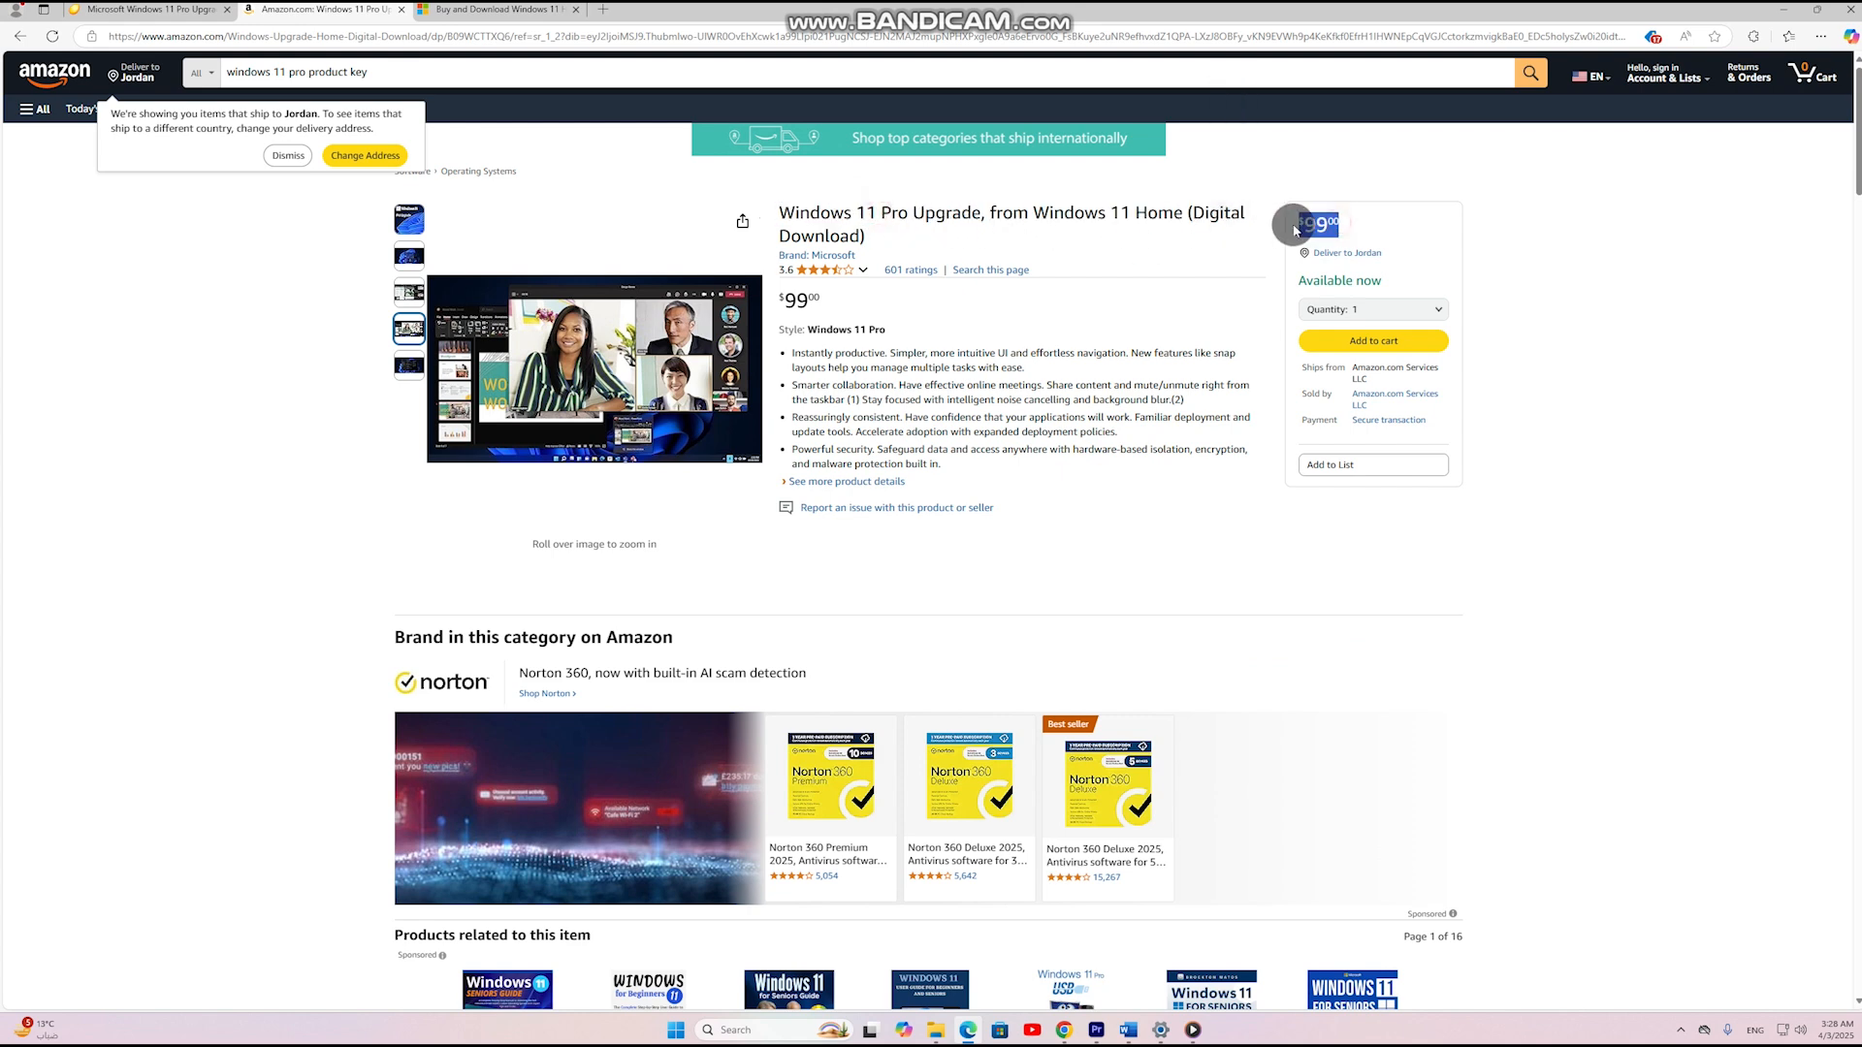
{"action": "left_click", "coordinate": [408, 256]}
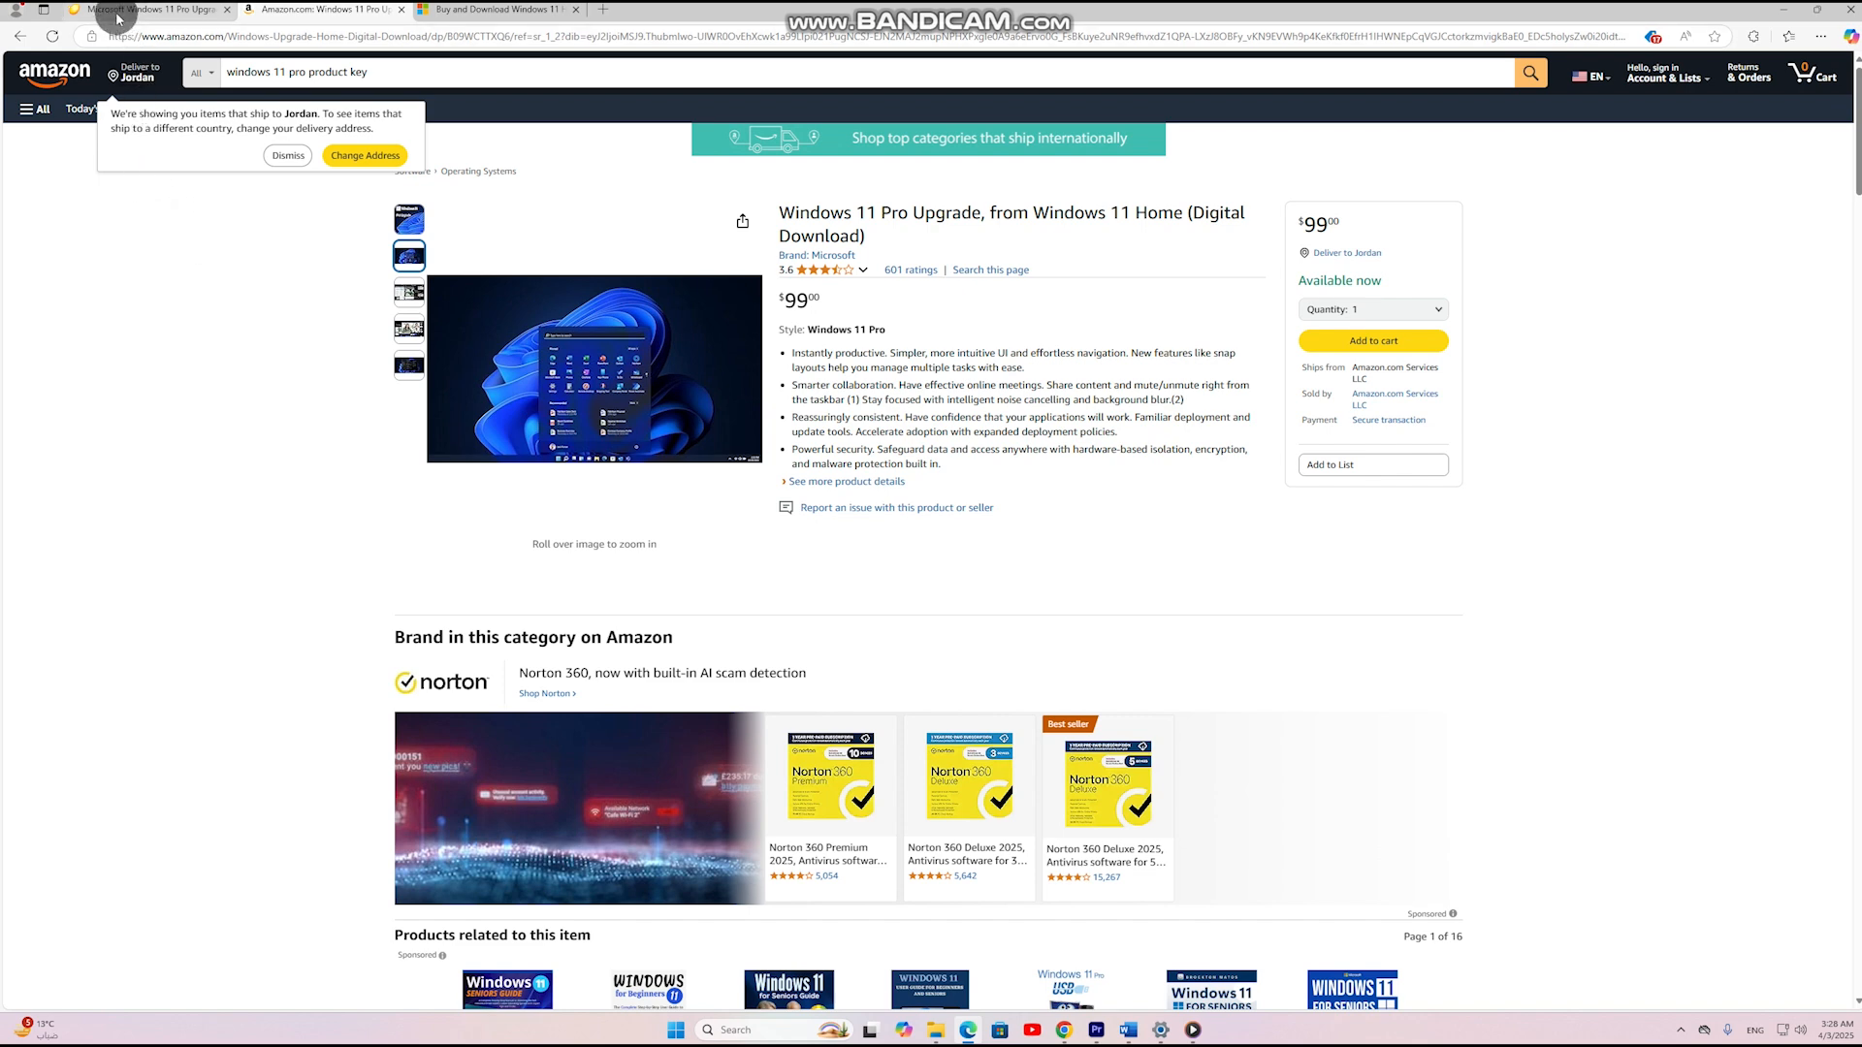
{"action": "left_click", "coordinate": [136, 8]}
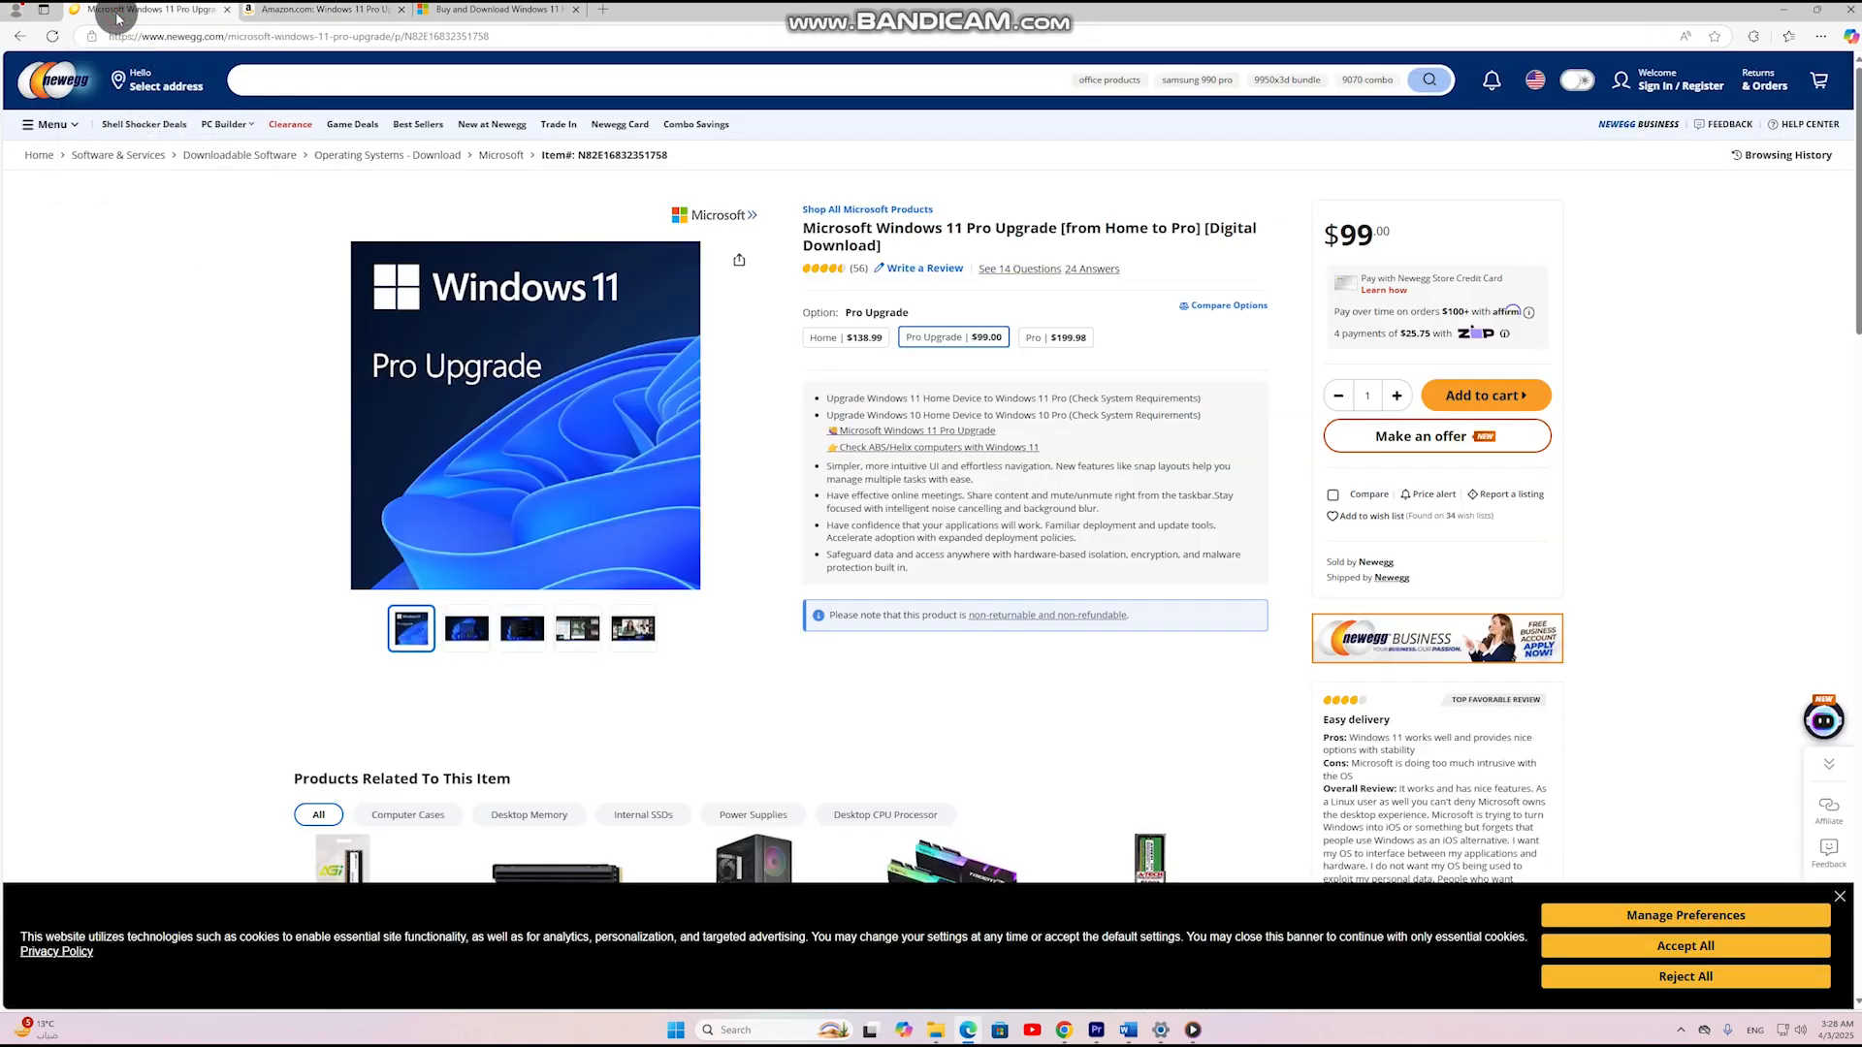
{"action": "mouse_move", "coordinate": [682, 229]}
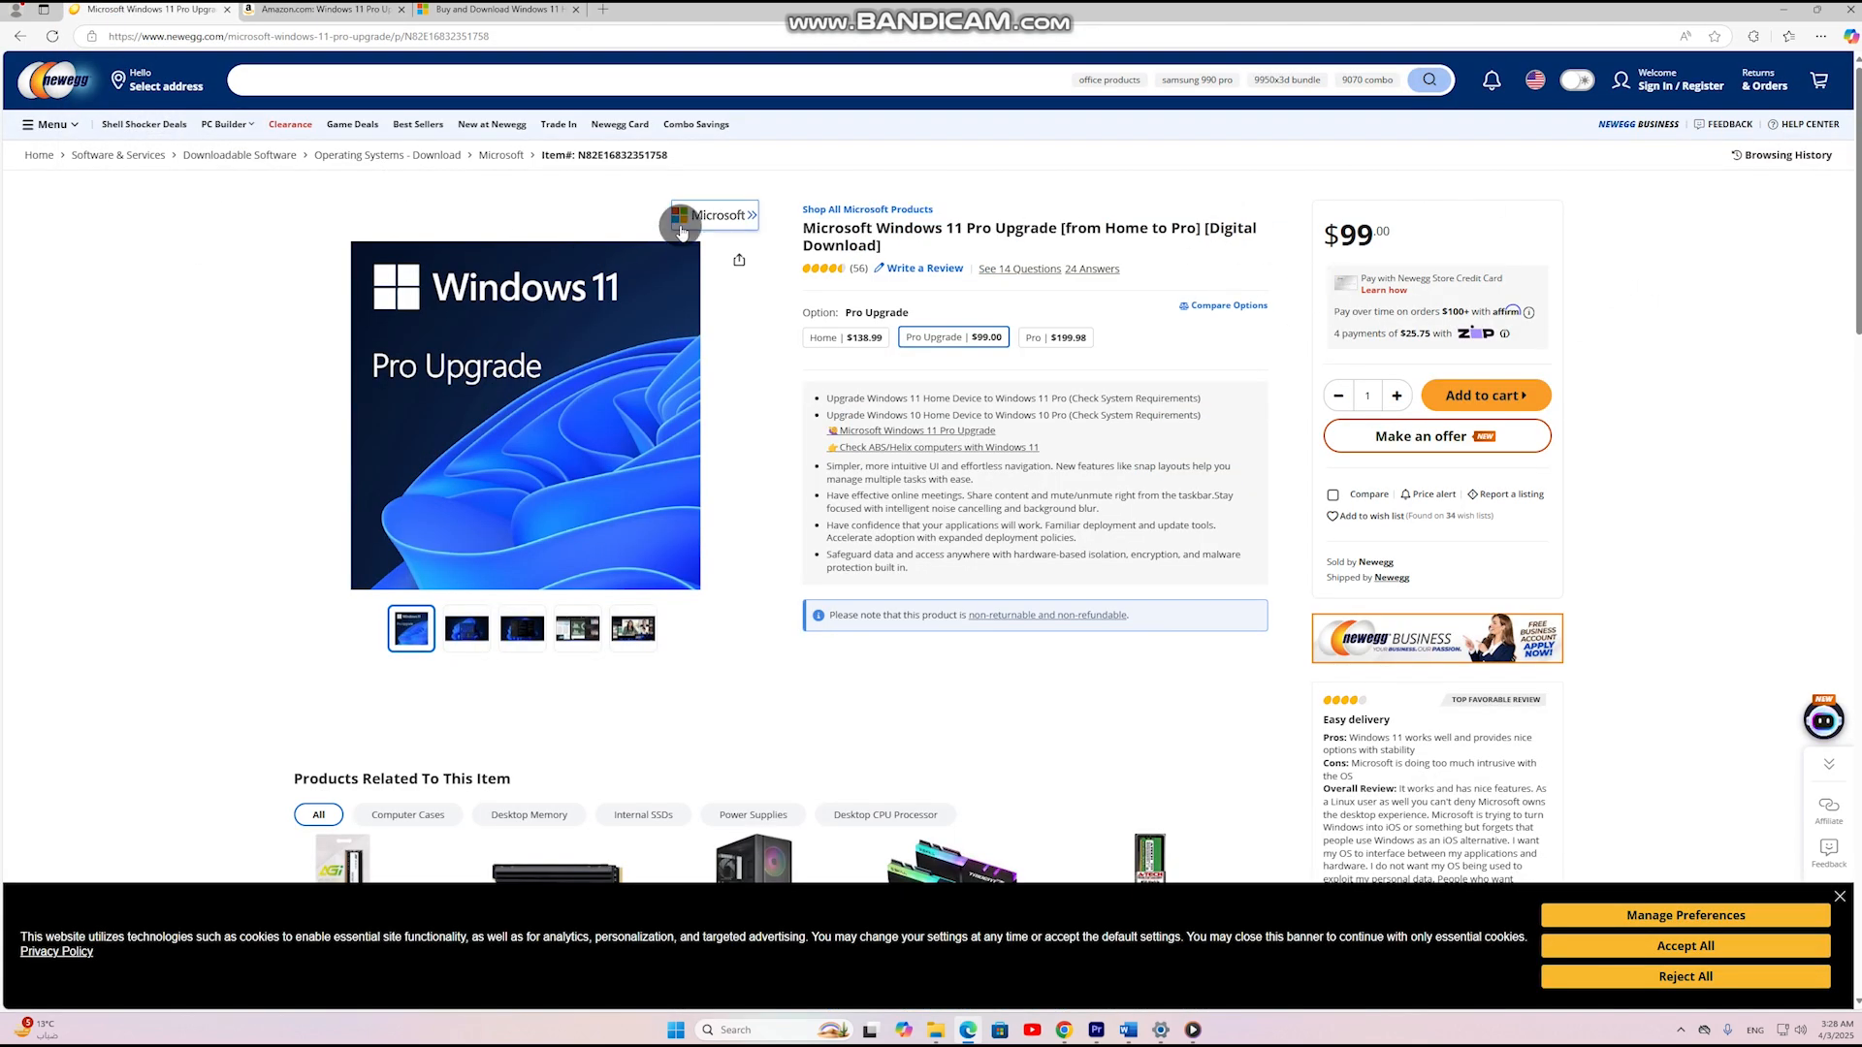
{"action": "mouse_move", "coordinate": [1048, 302]}
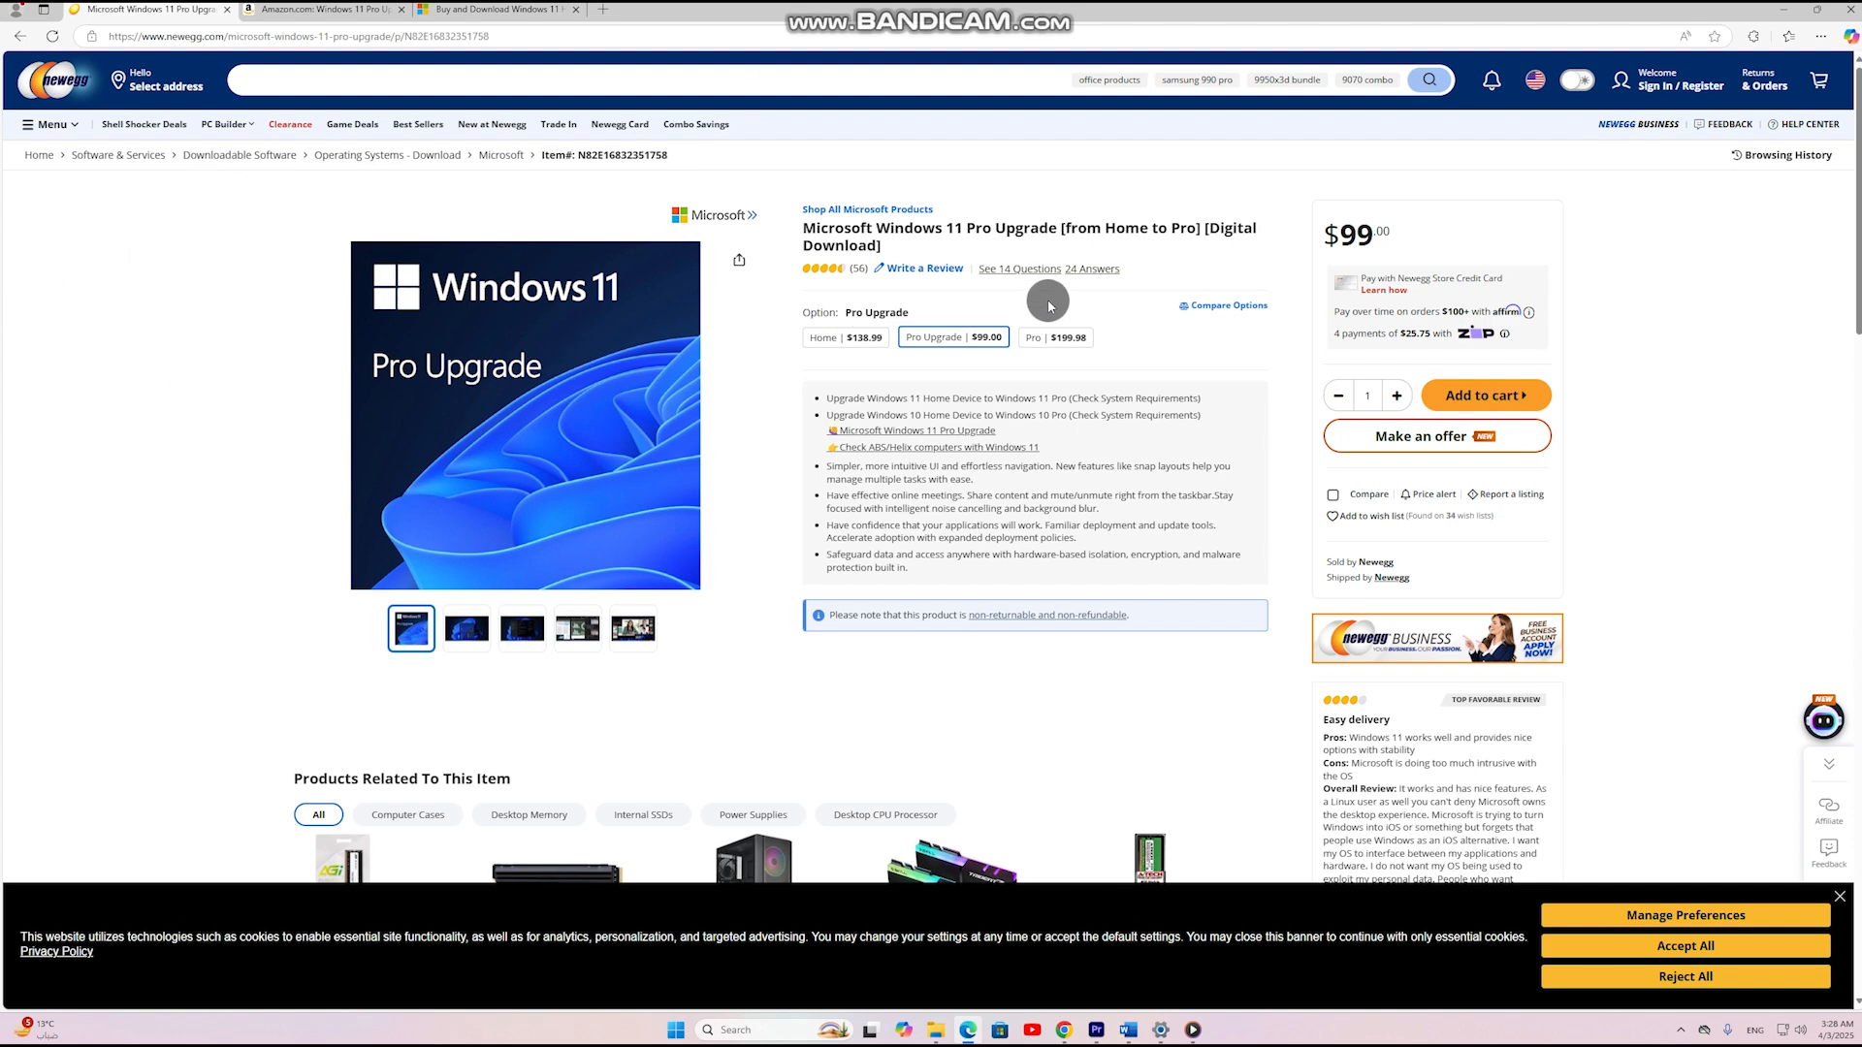
{"action": "mouse_move", "coordinate": [1138, 546]}
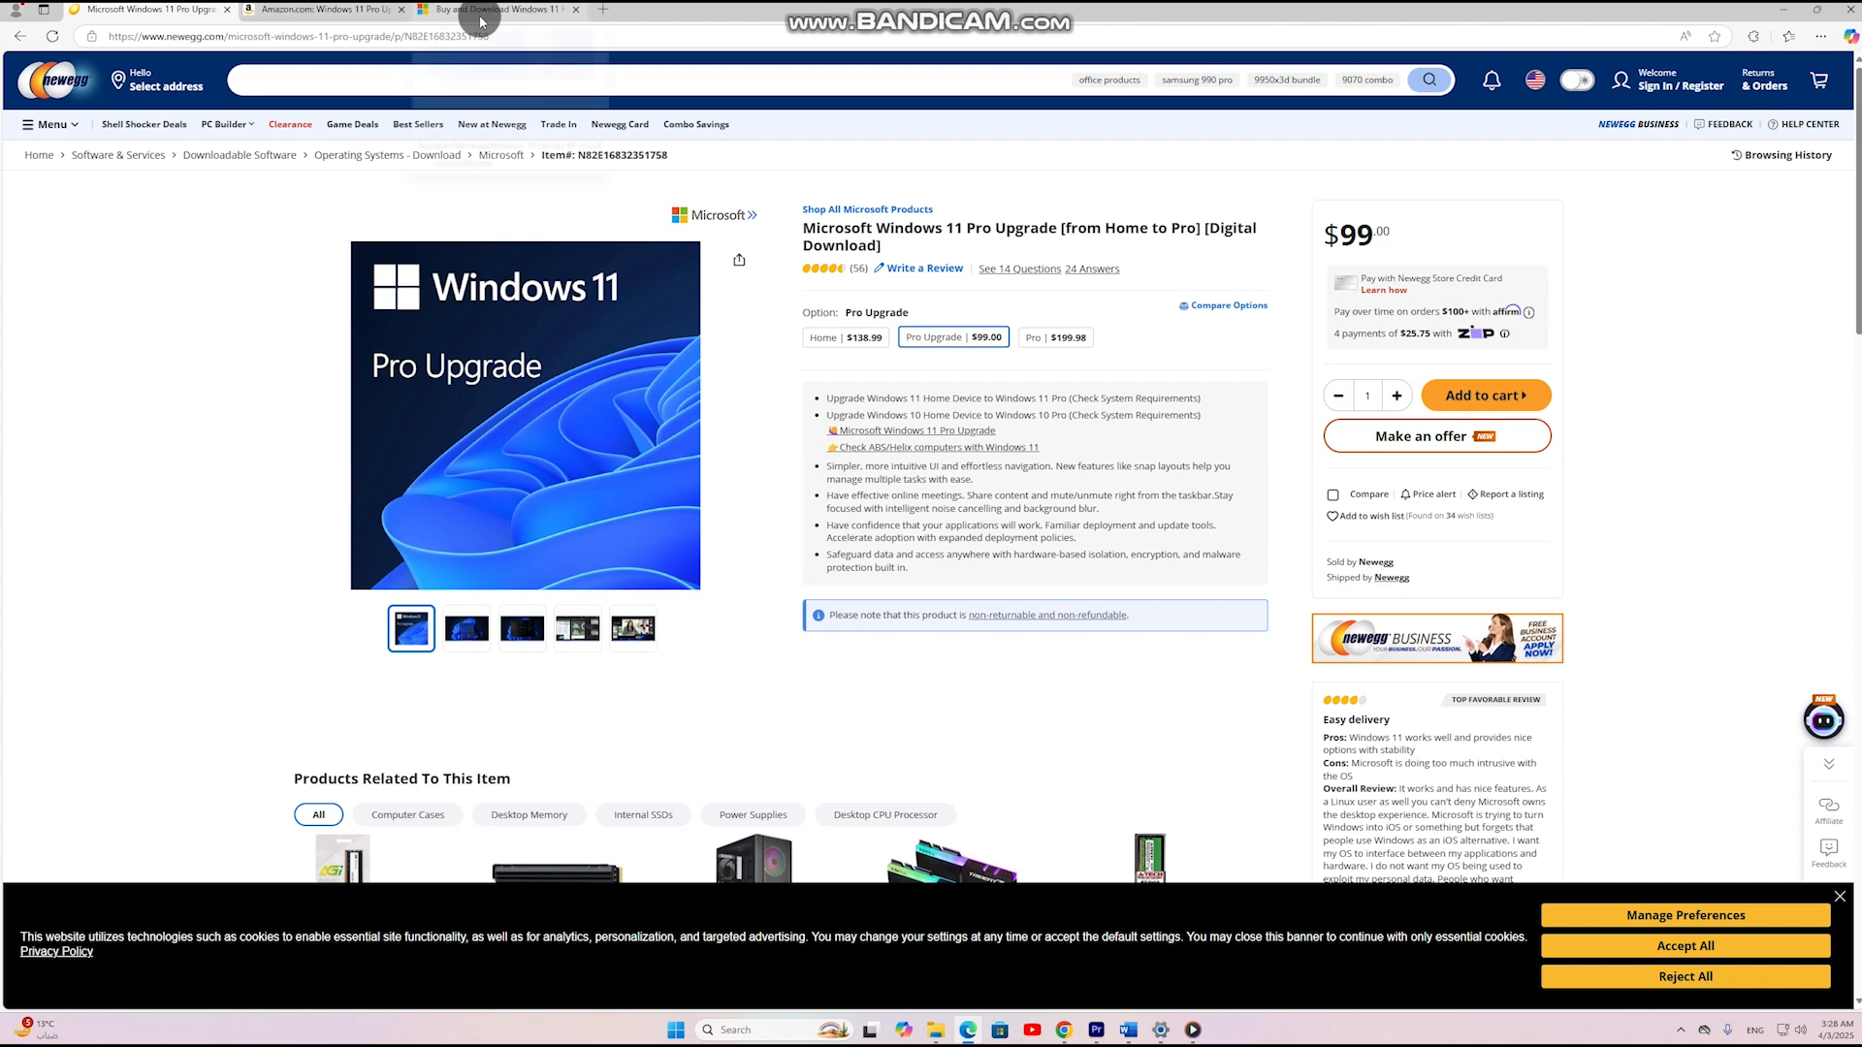
{"action": "left_click", "coordinate": [498, 8]}
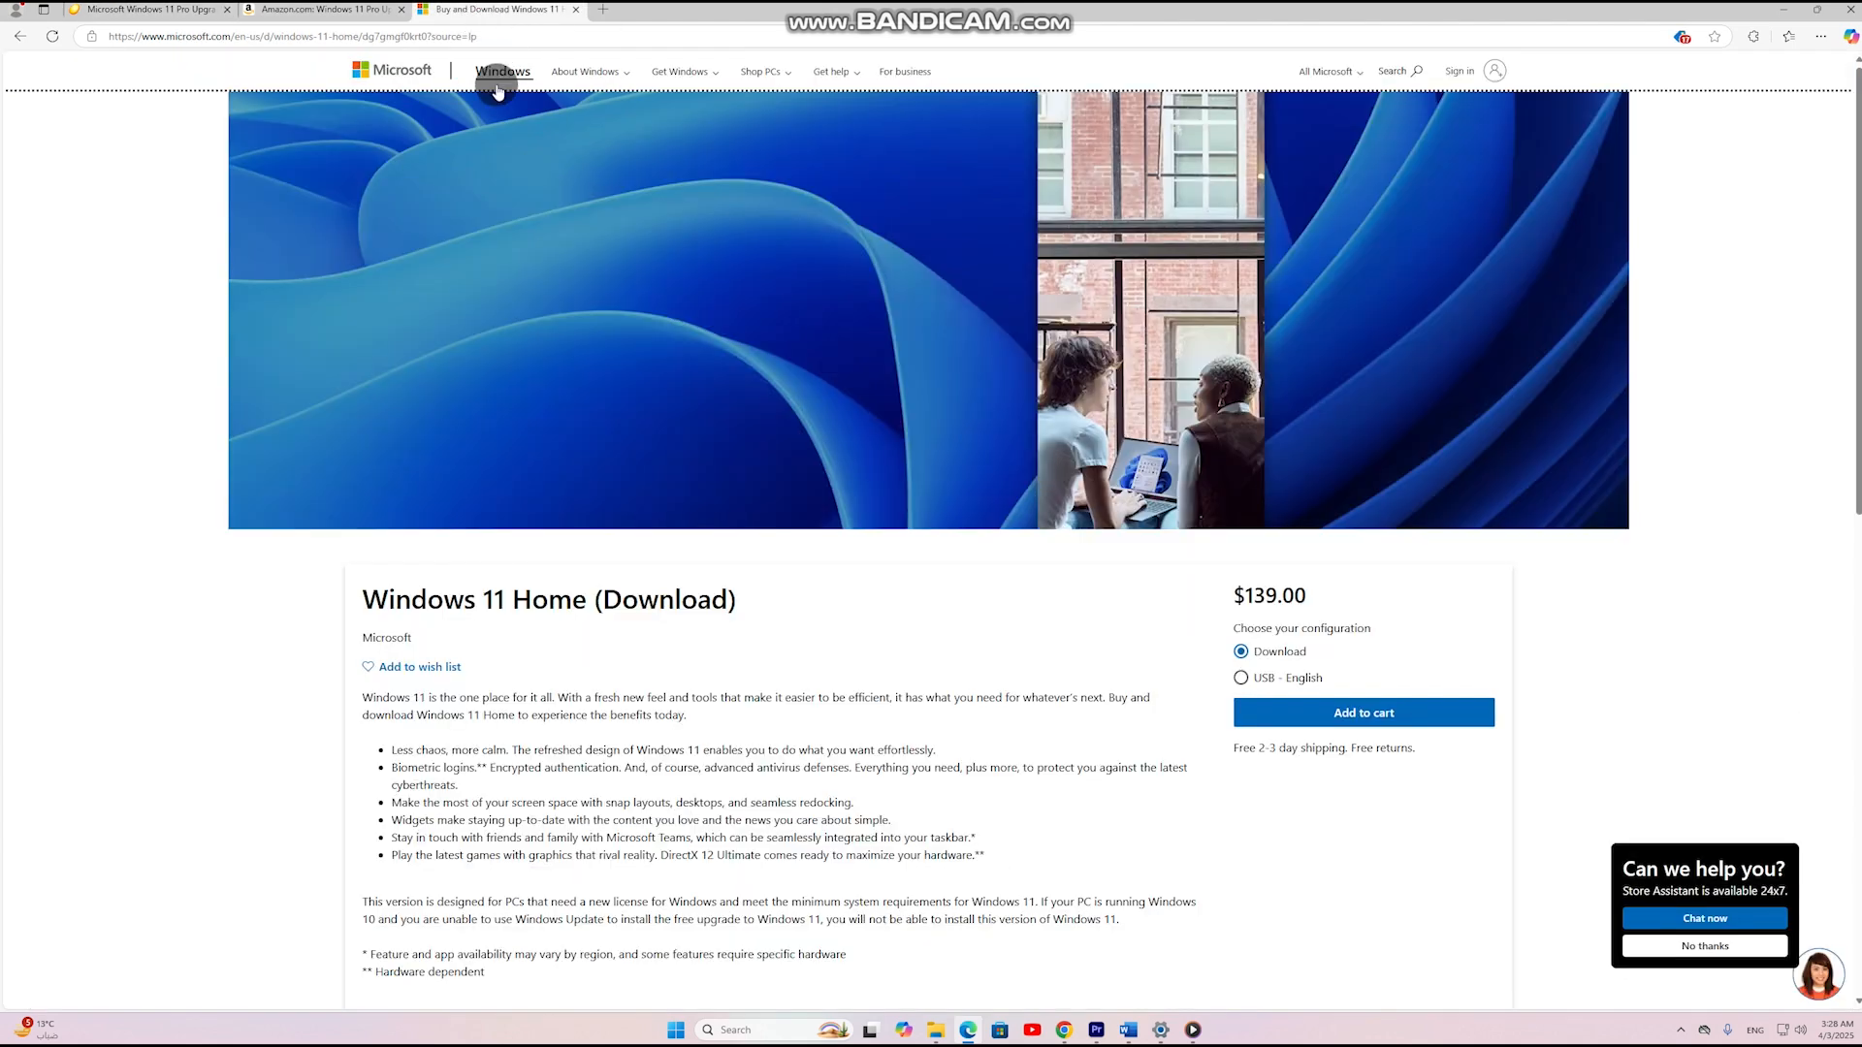
{"action": "left_click", "coordinate": [320, 12]}
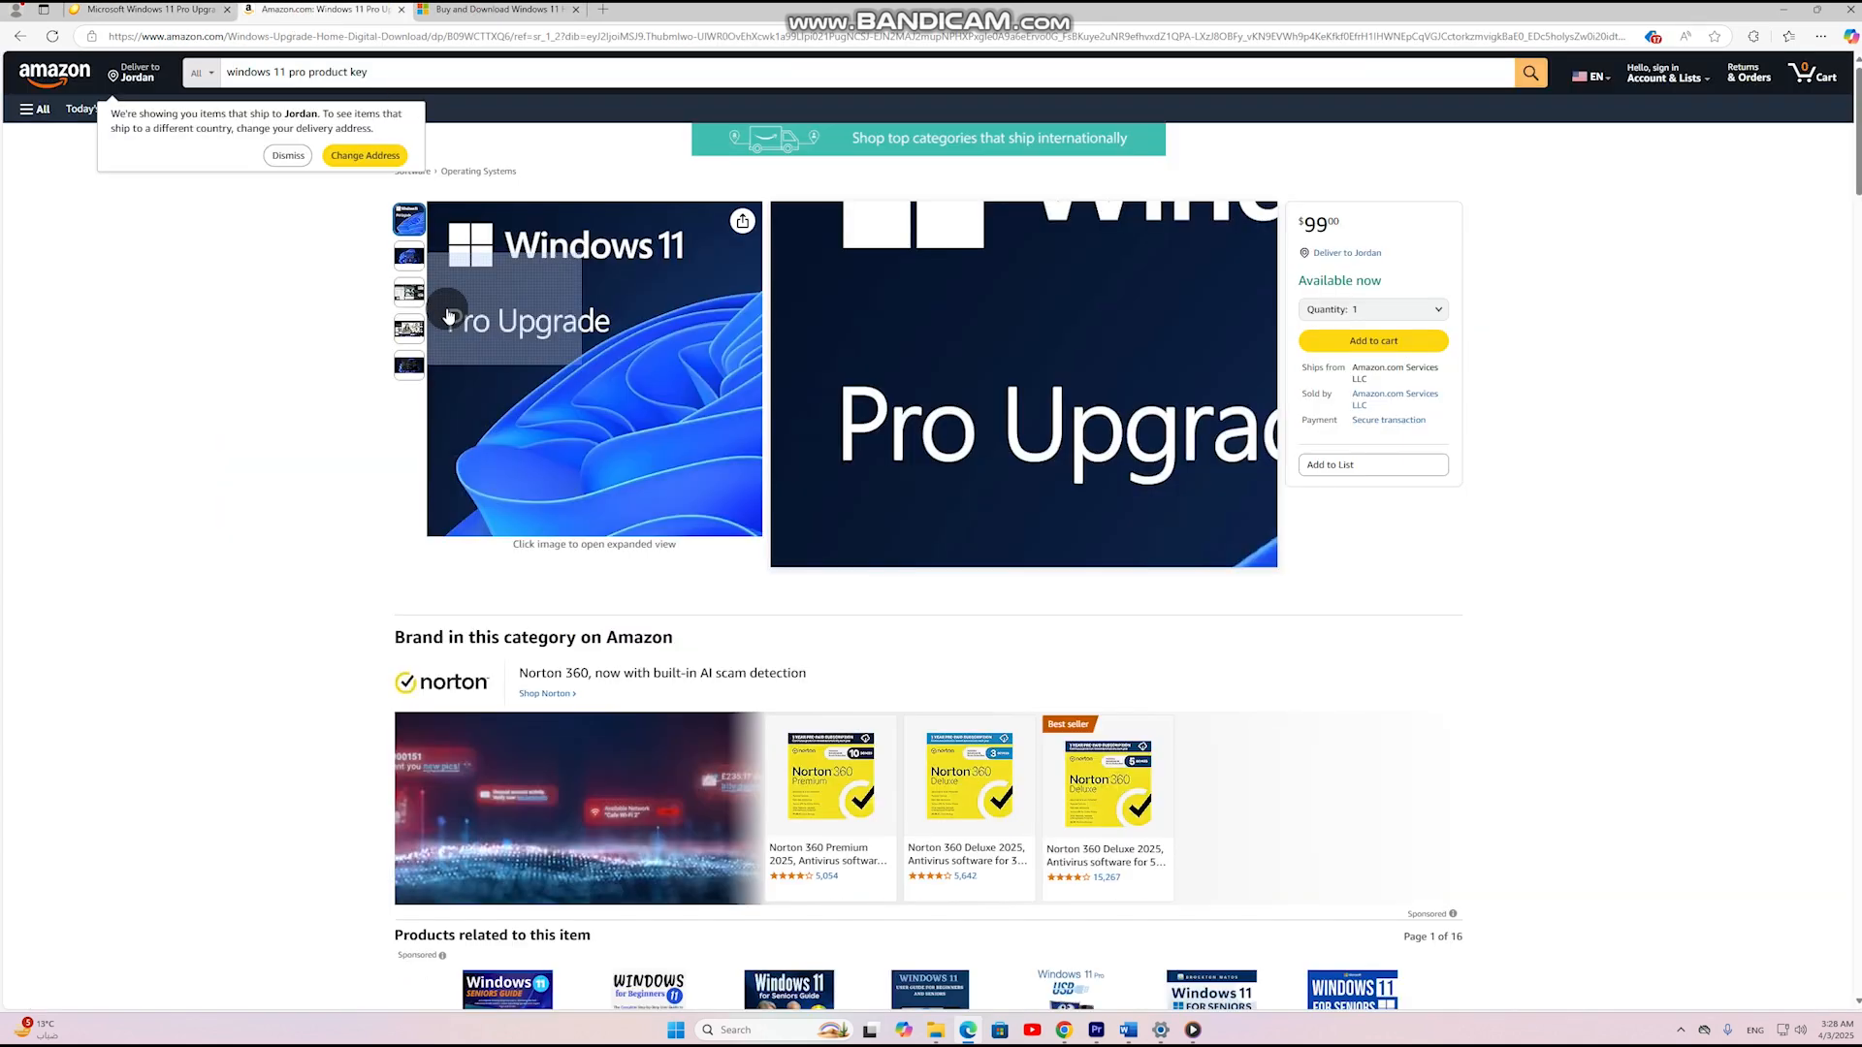
{"action": "left_click", "coordinate": [407, 291]}
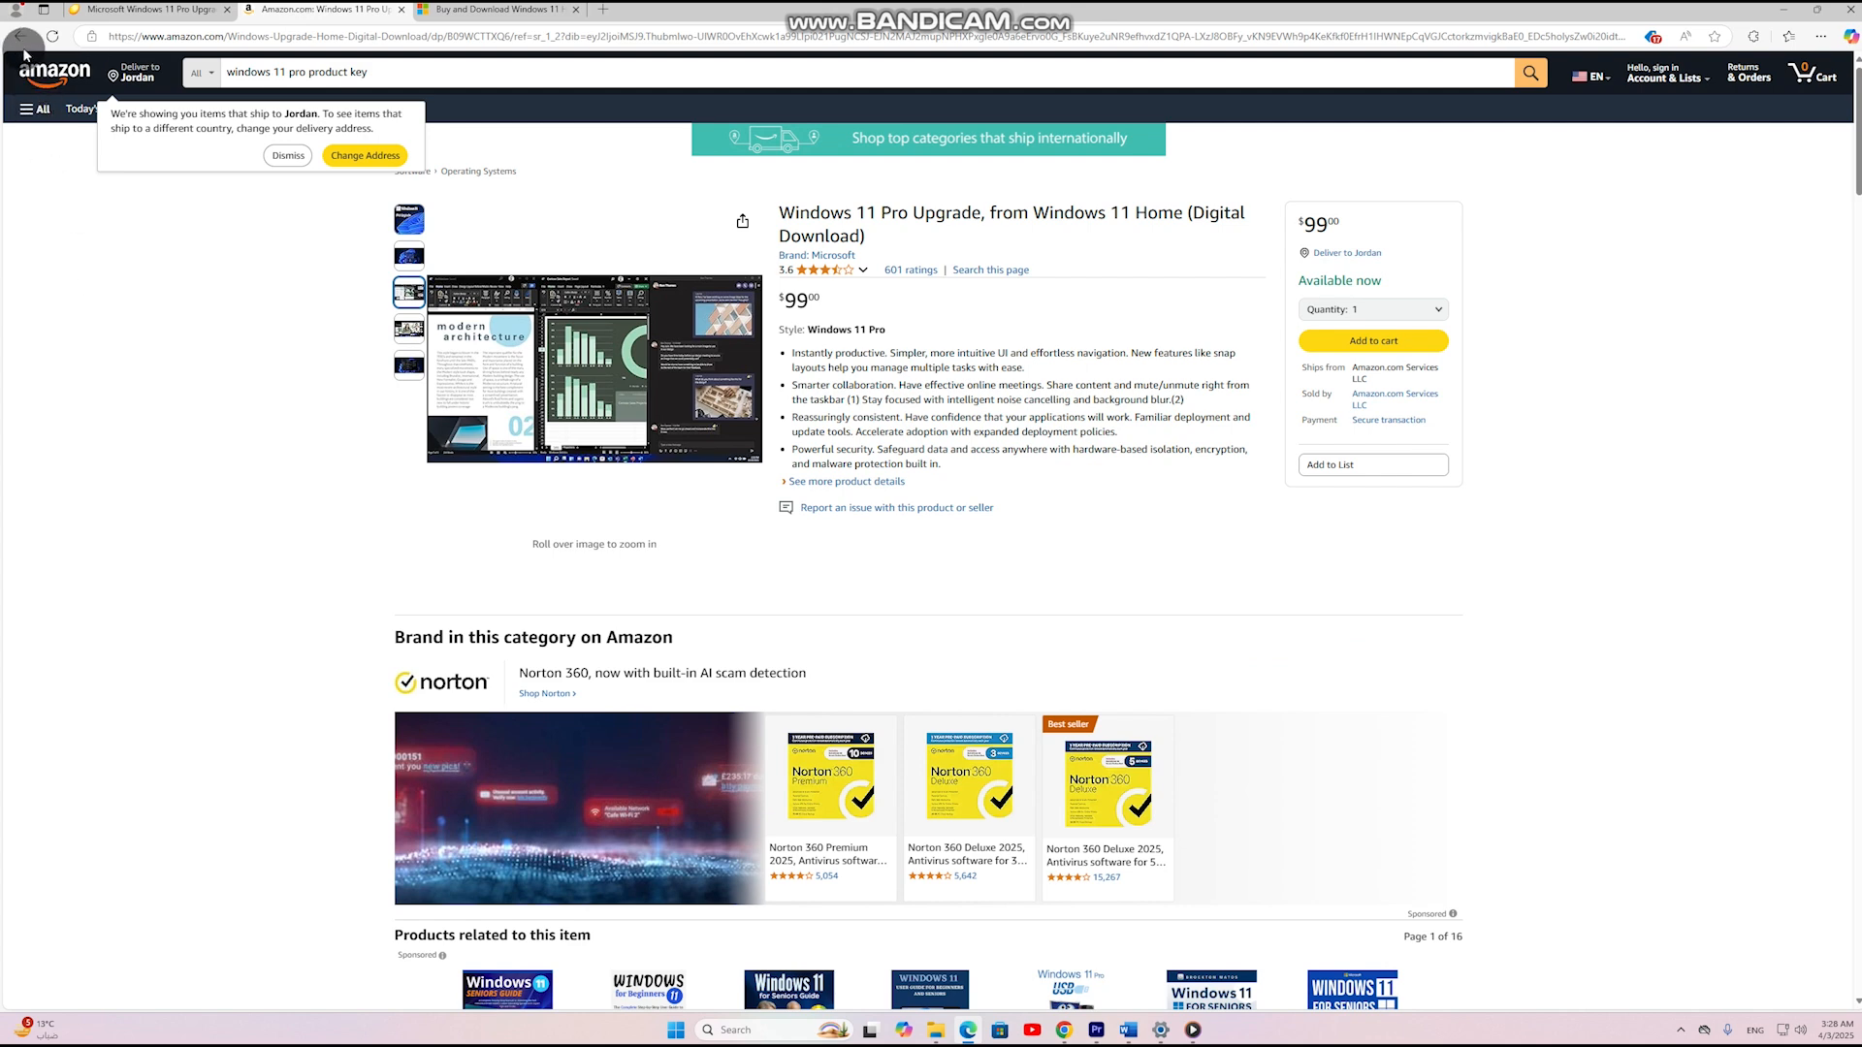
{"action": "left_click", "coordinate": [20, 37]}
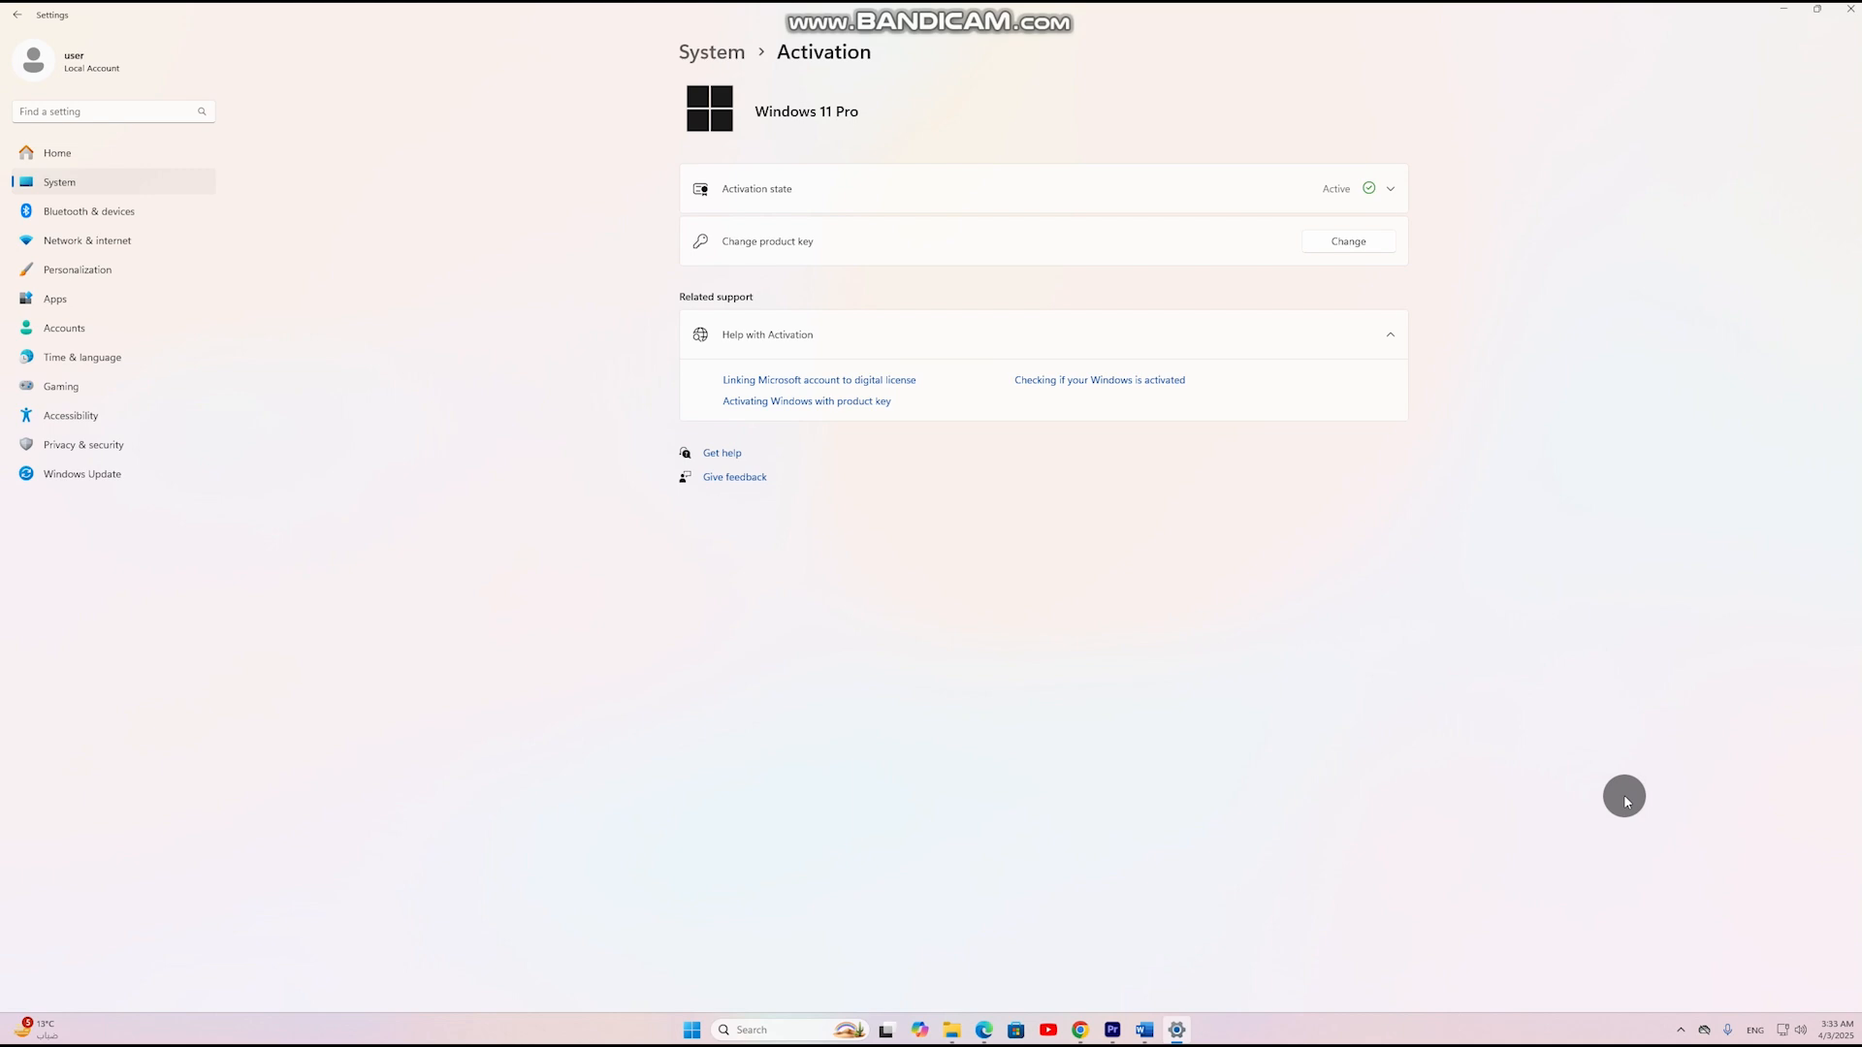
- Expand Activation state to confirm Windows is activated with a digital license
{"action": "left_click", "coordinate": [1396, 189]}
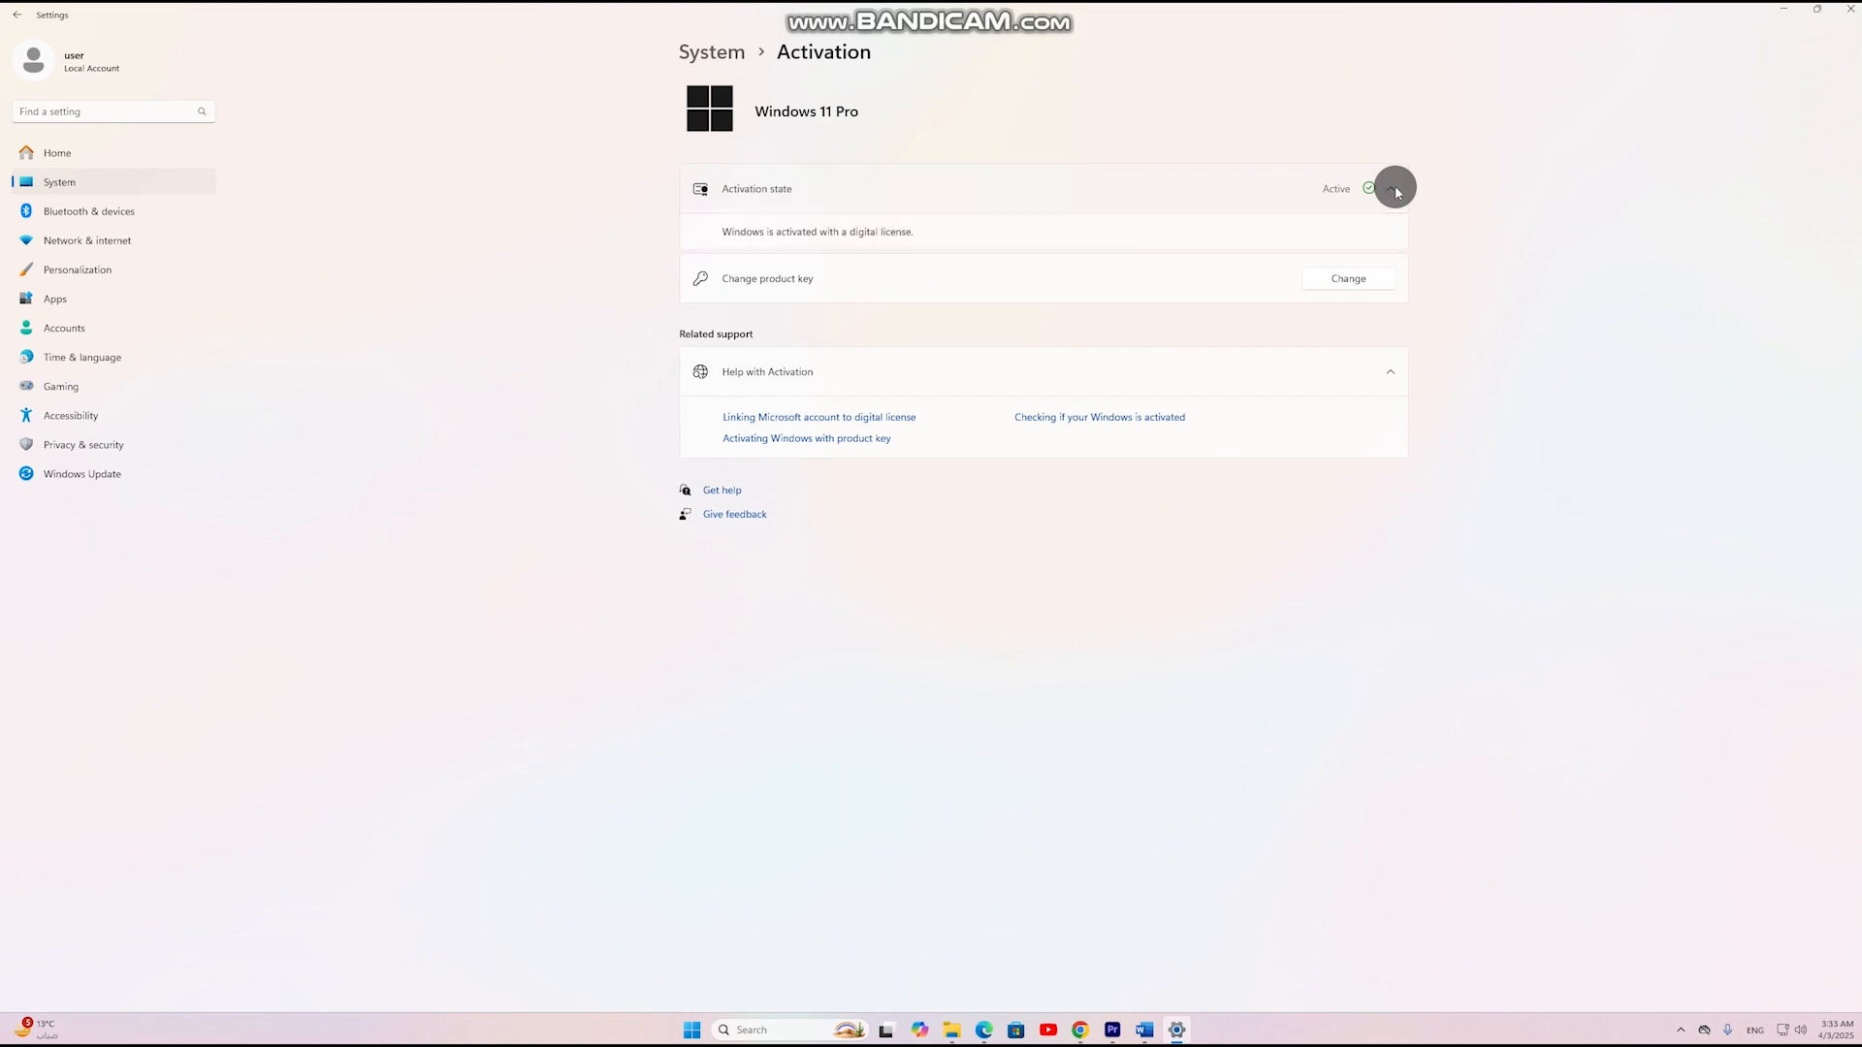